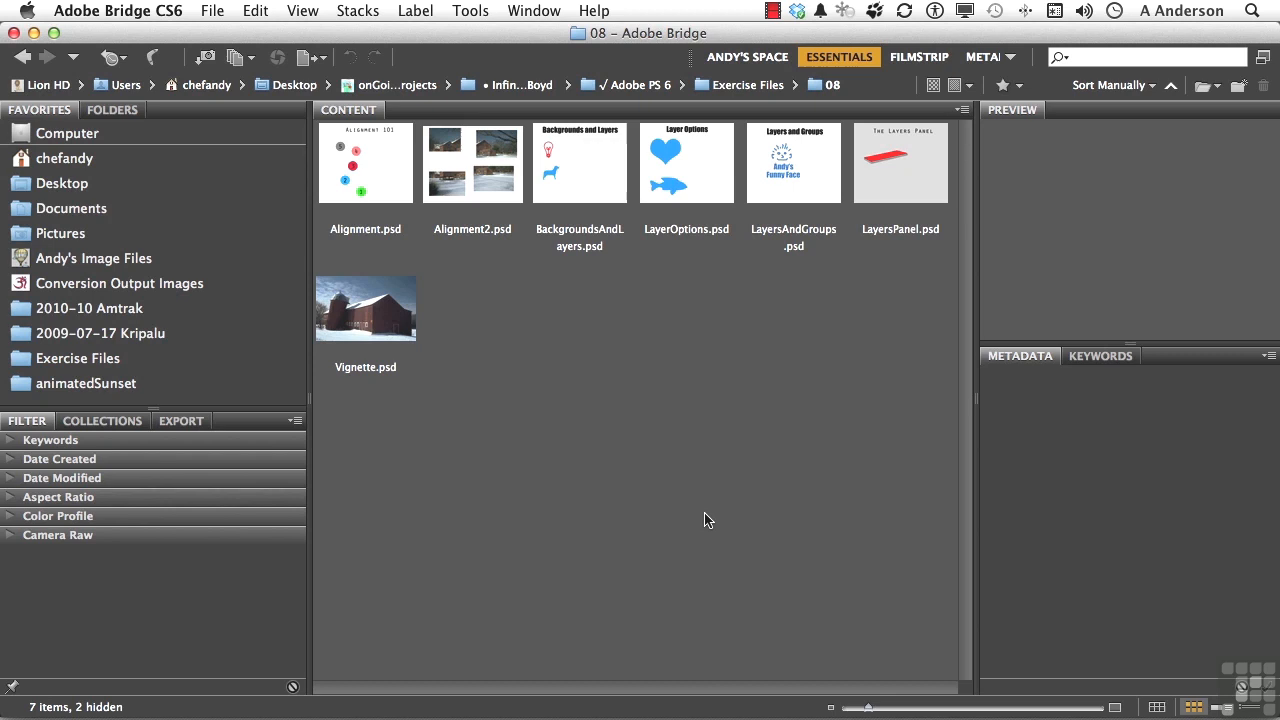
pyautogui.moveTo(676, 492)
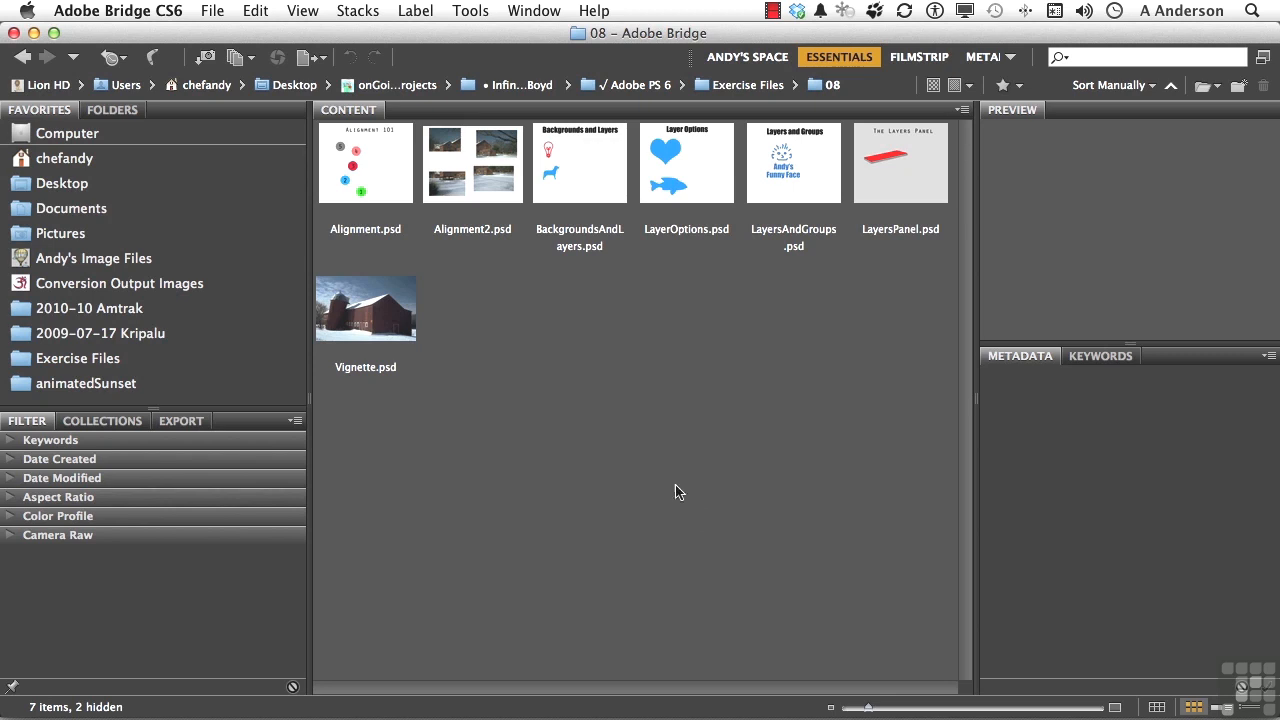
# Open Vignette.psd from Bridge's Content panel into Photoshop.
pyautogui.doubleClick(364, 308)
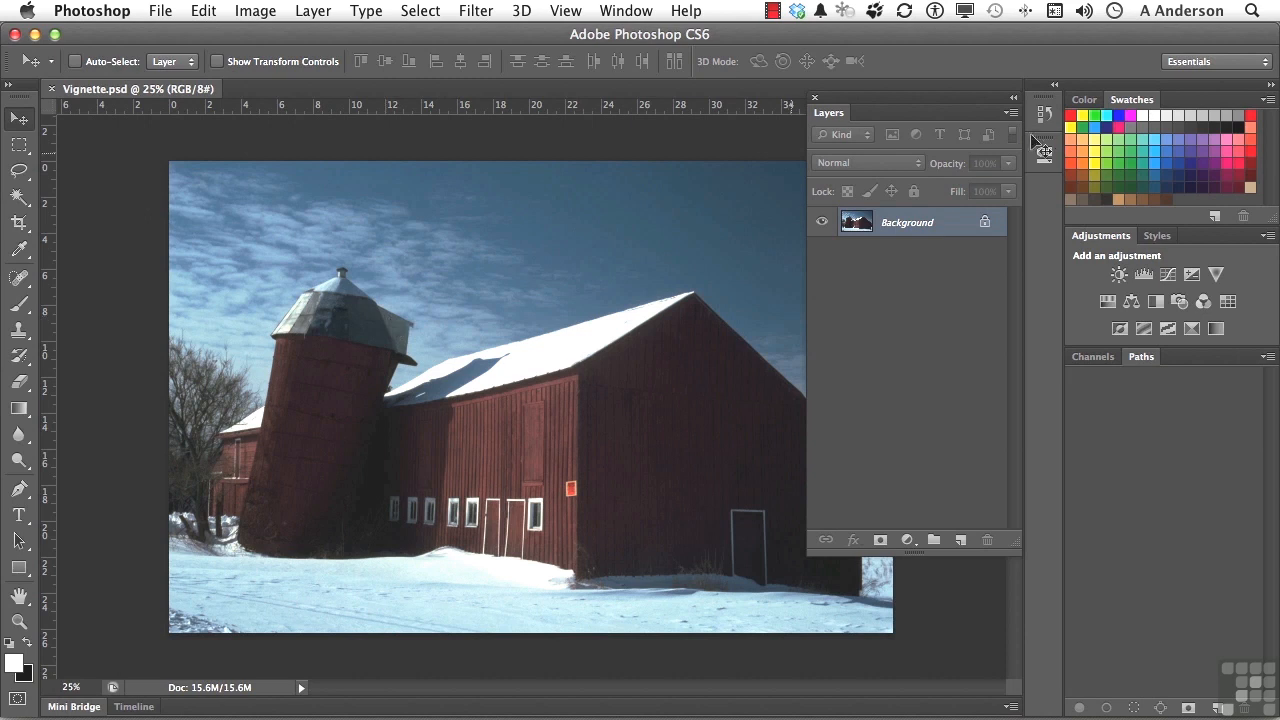
pyautogui.moveTo(1224, 62)
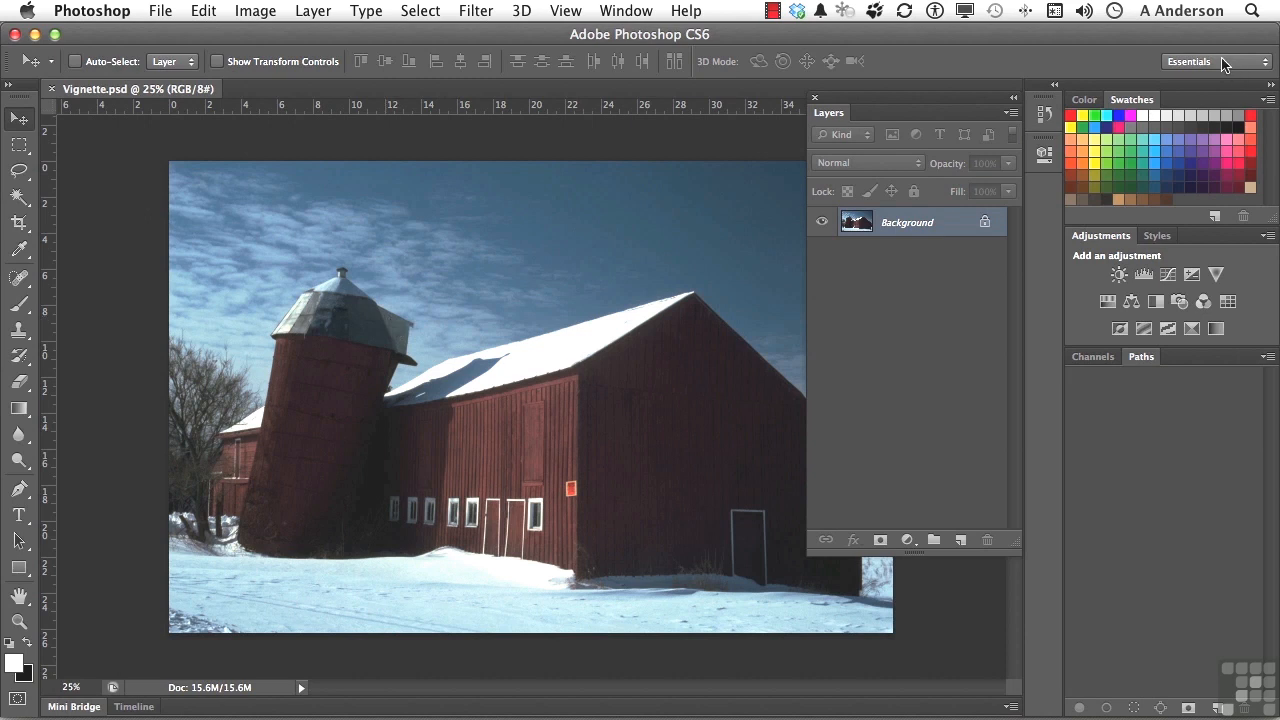
# Reset the Essentials workspace from the workspace switcher.
pyautogui.click(1216, 60)
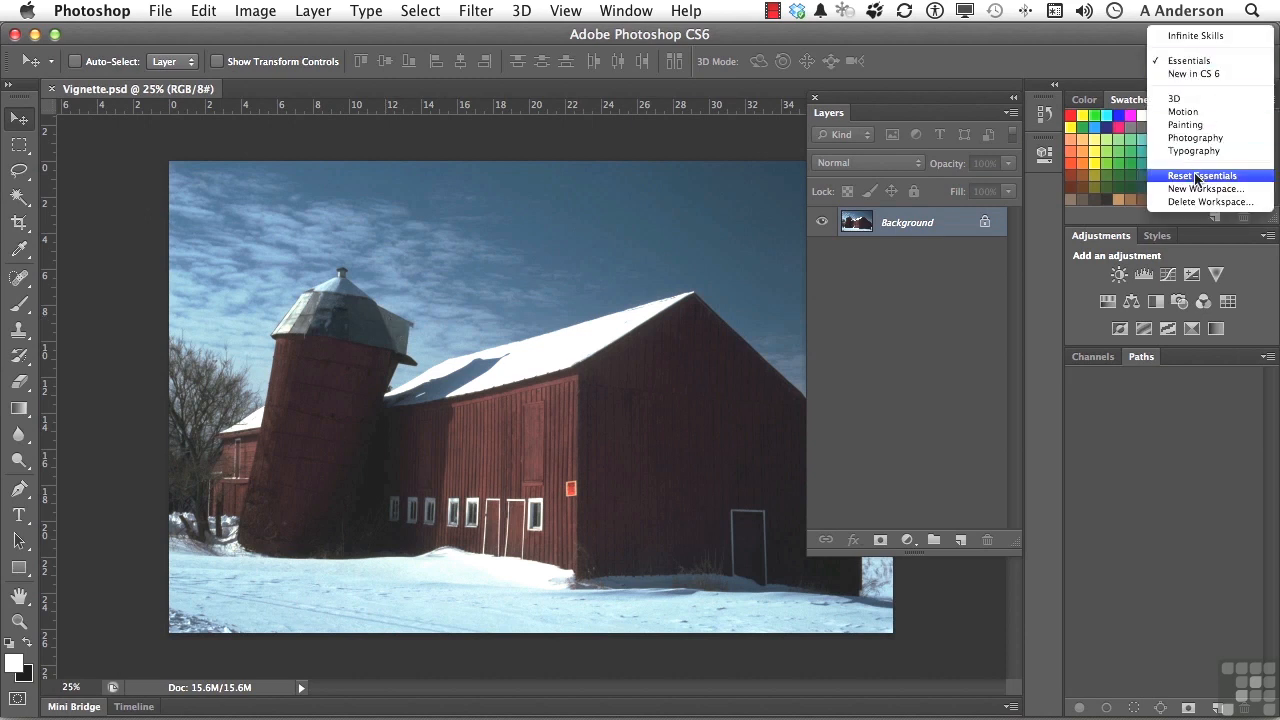
pyautogui.click(1204, 176)
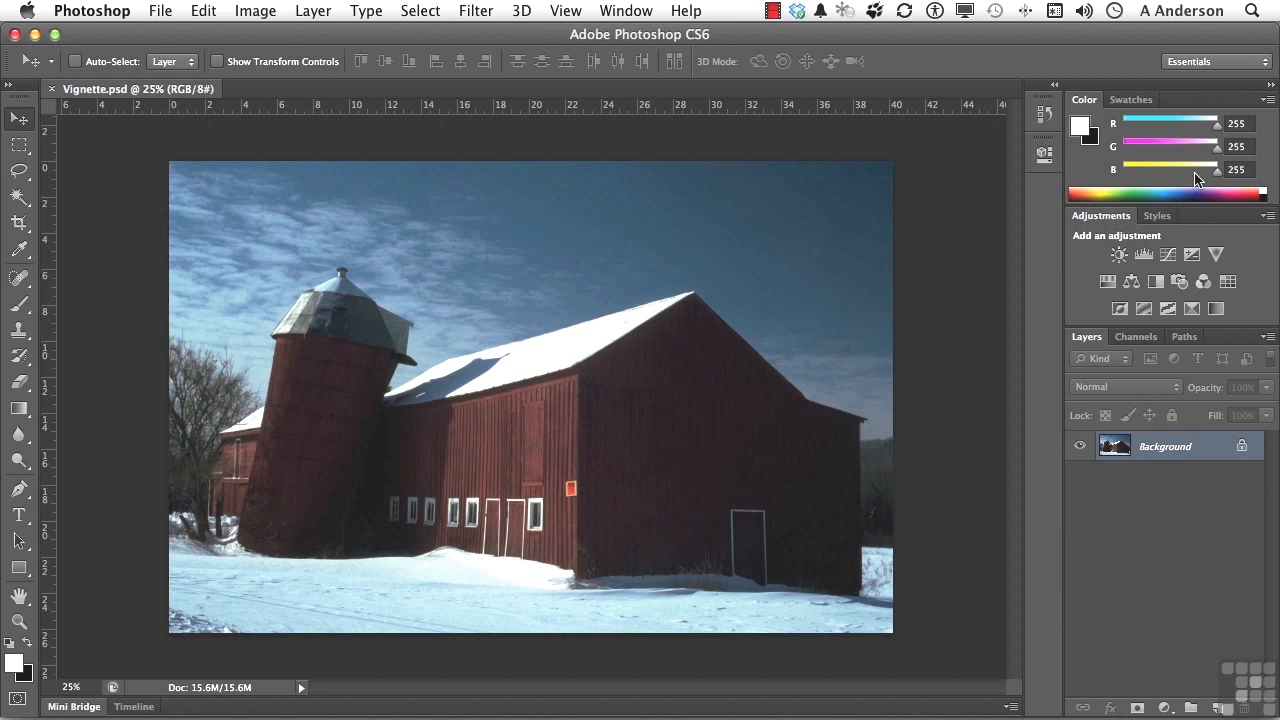
pyautogui.moveTo(1220, 698)
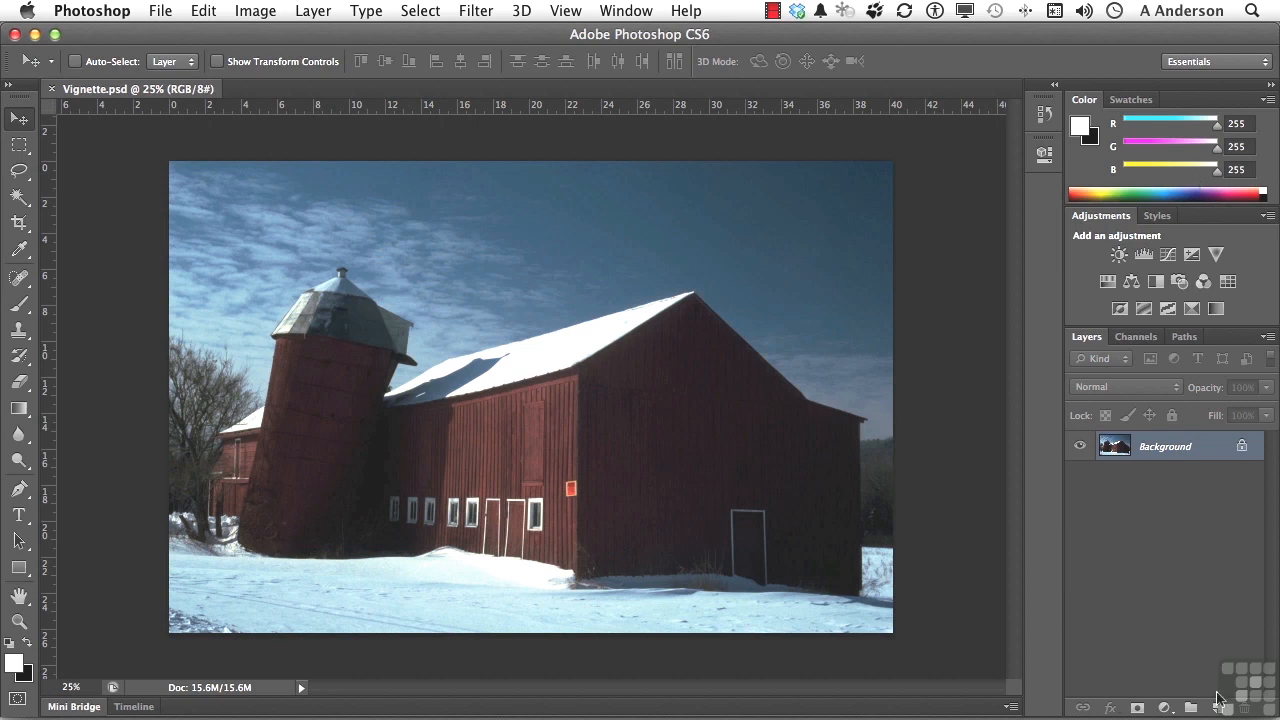
# Create a new empty Layer 1 above the Background in the Layers panel.
pyautogui.click(1218, 708)
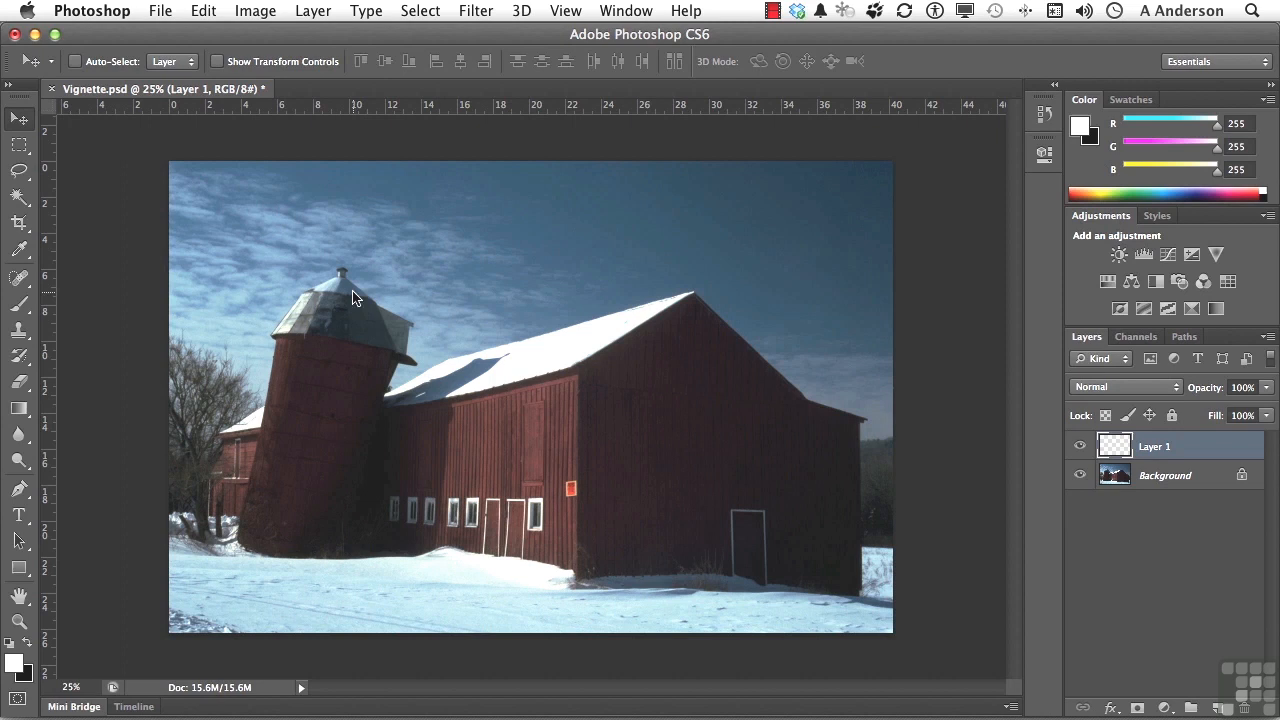
pyautogui.moveTo(22, 124)
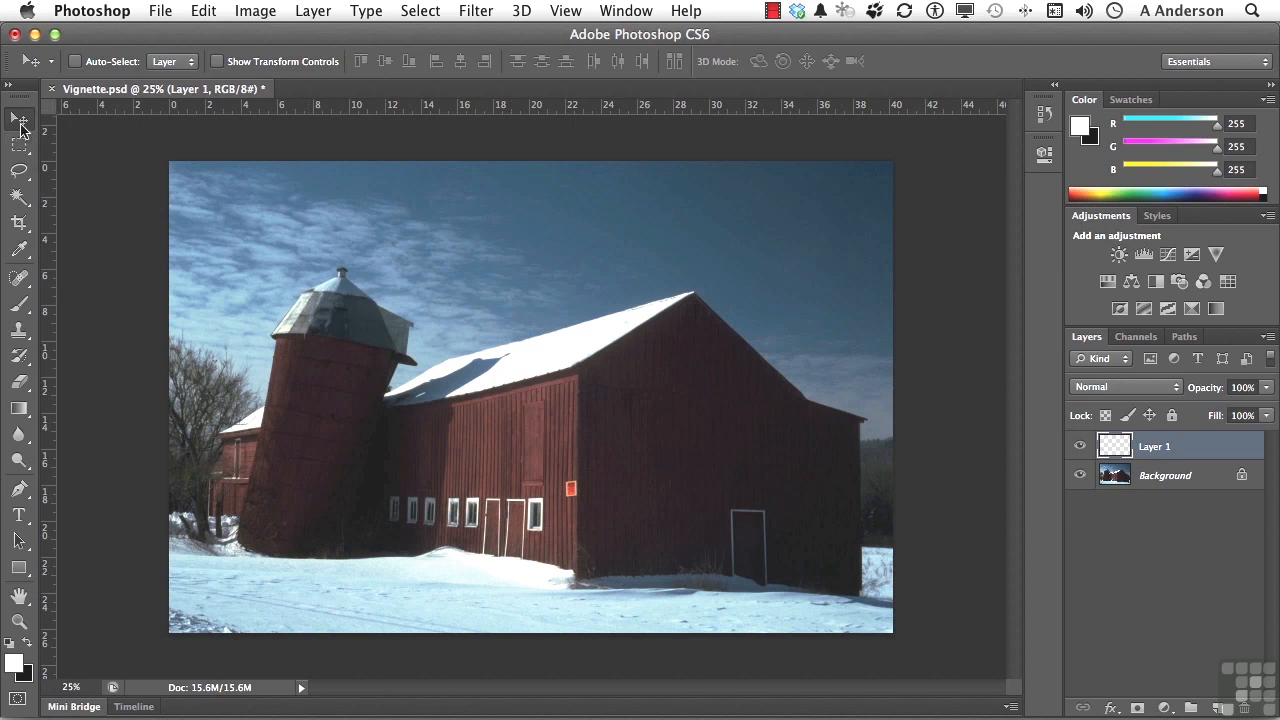
# Drag an elliptical marquee selection enclosing the barn and silo on Layer 1.
pyautogui.click(20, 148)
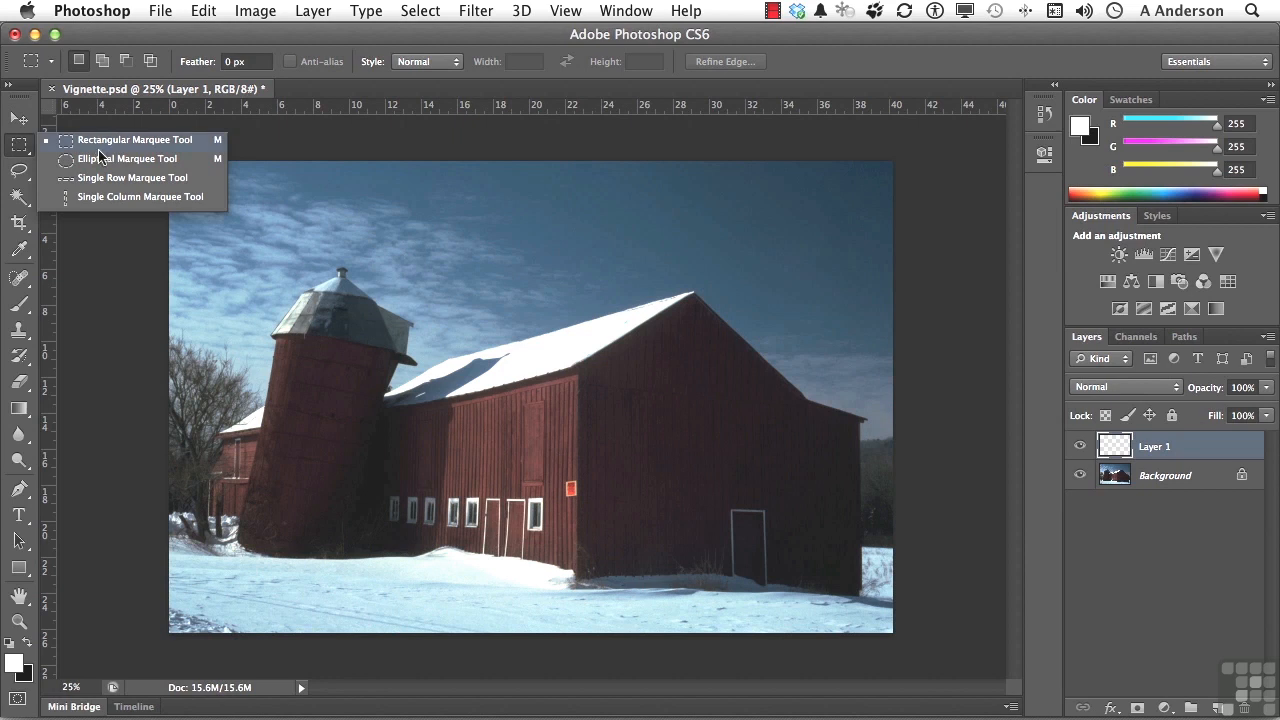
pyautogui.click(126, 158)
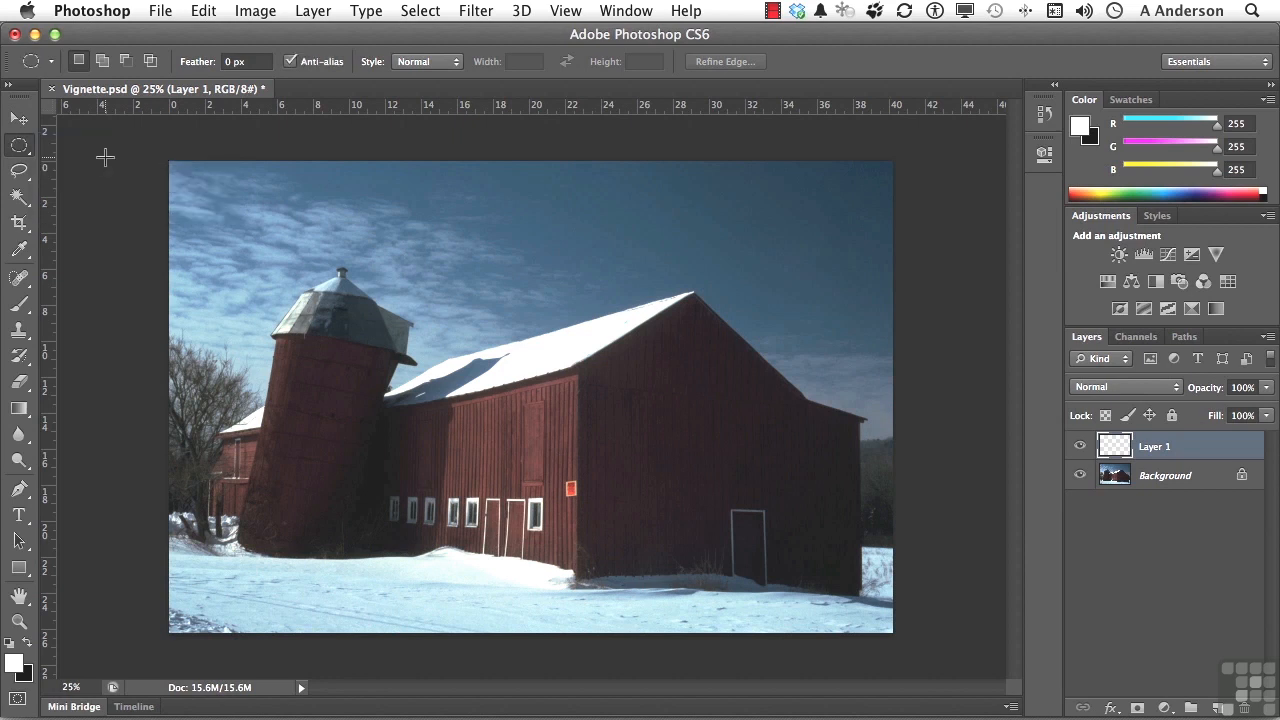
pyautogui.moveTo(536, 408)
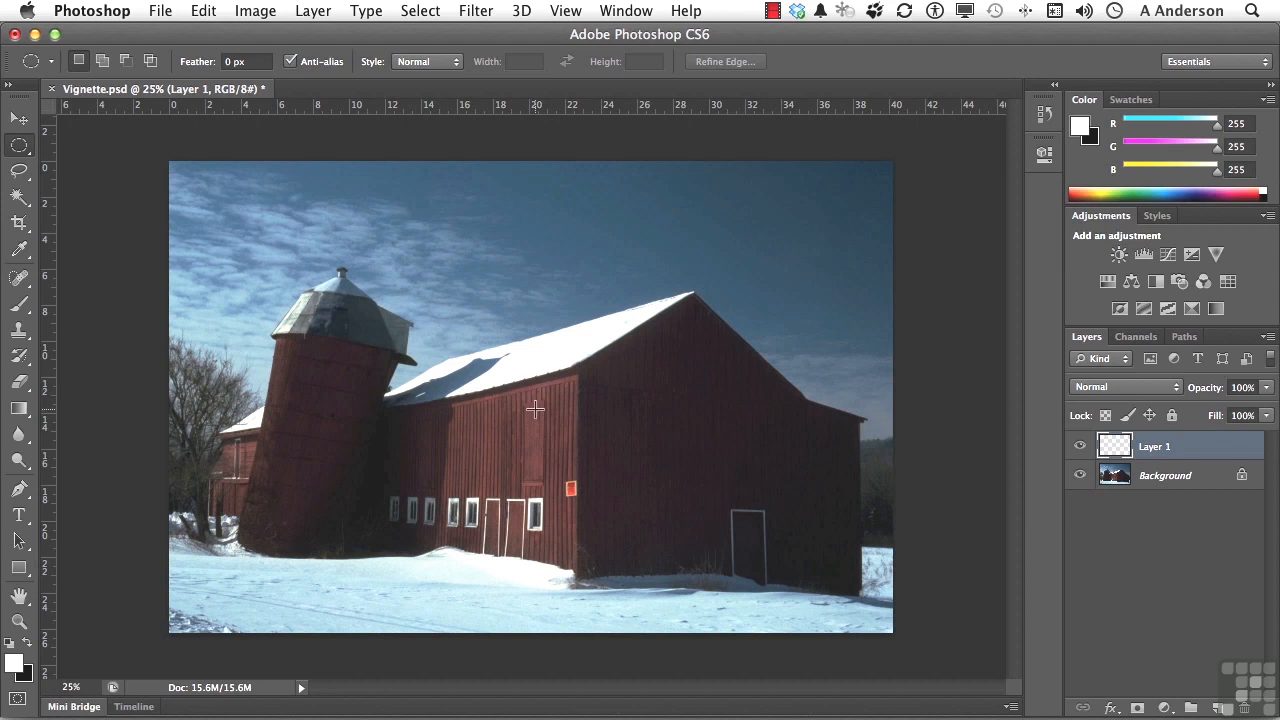
pyautogui.moveTo(534, 396)
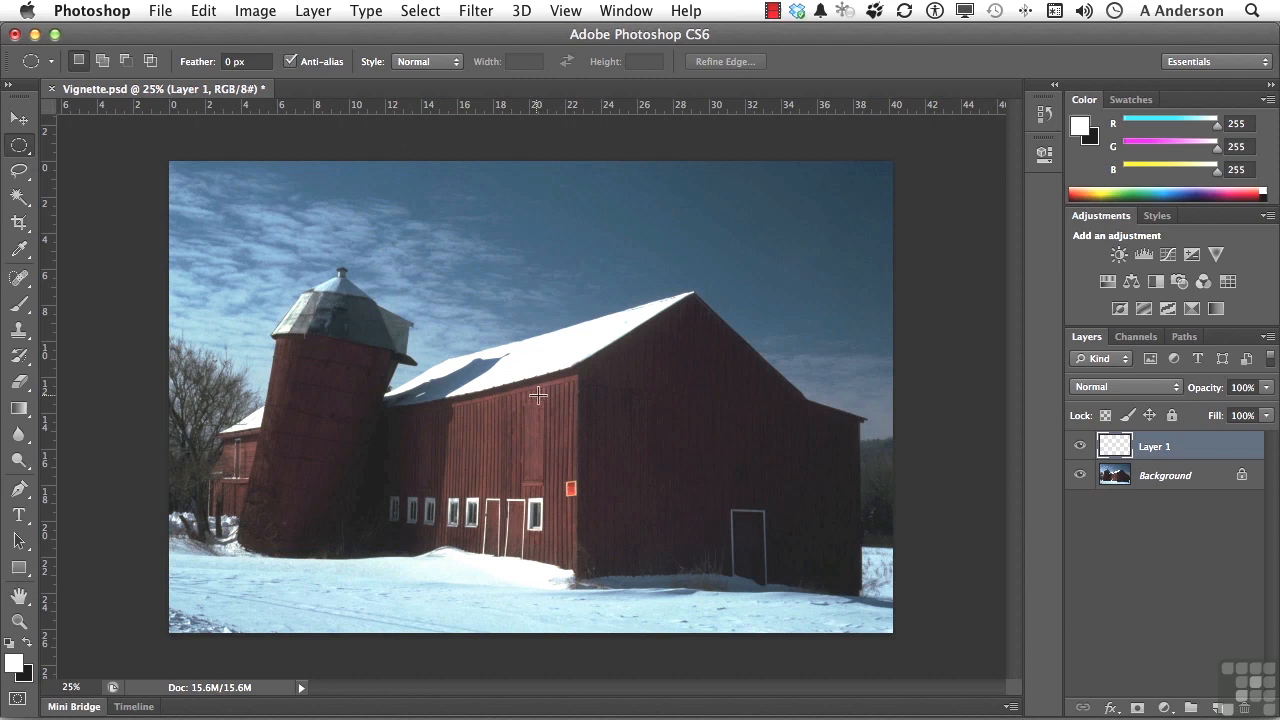
pyautogui.moveTo(538, 396); pyautogui.dragTo(770, 516)
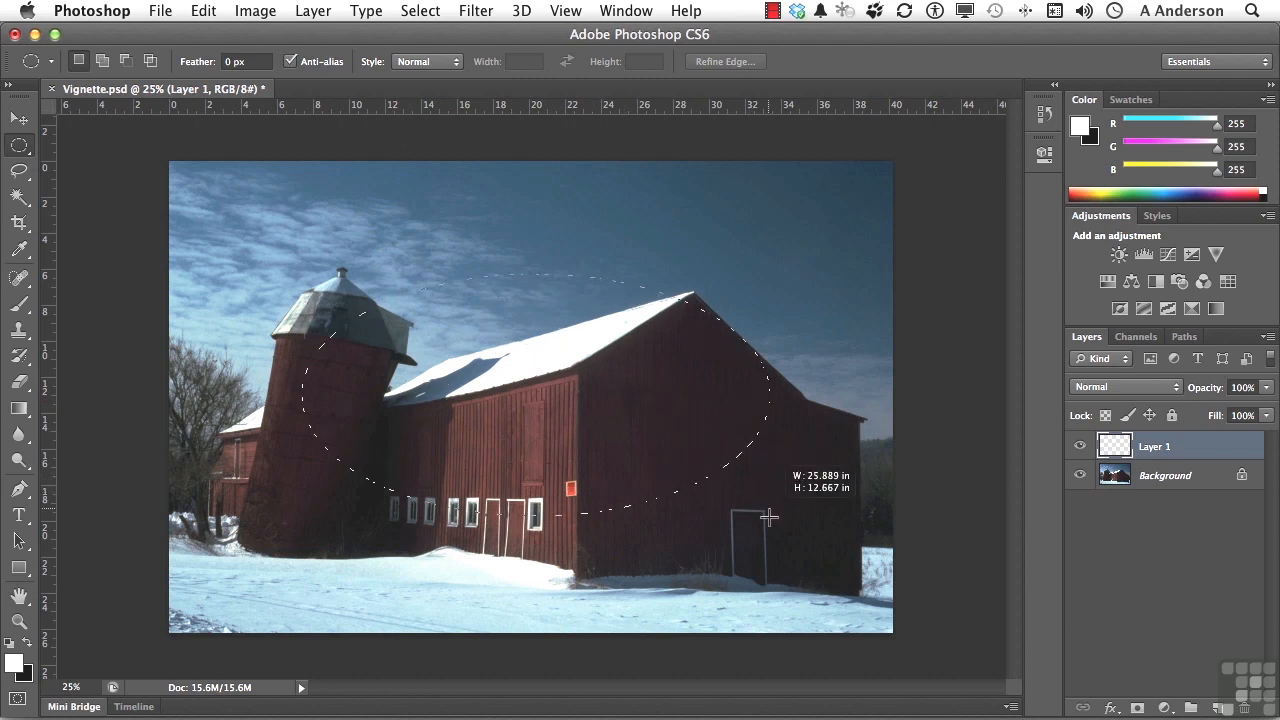
pyautogui.moveTo(770, 516); pyautogui.dragTo(808, 576)
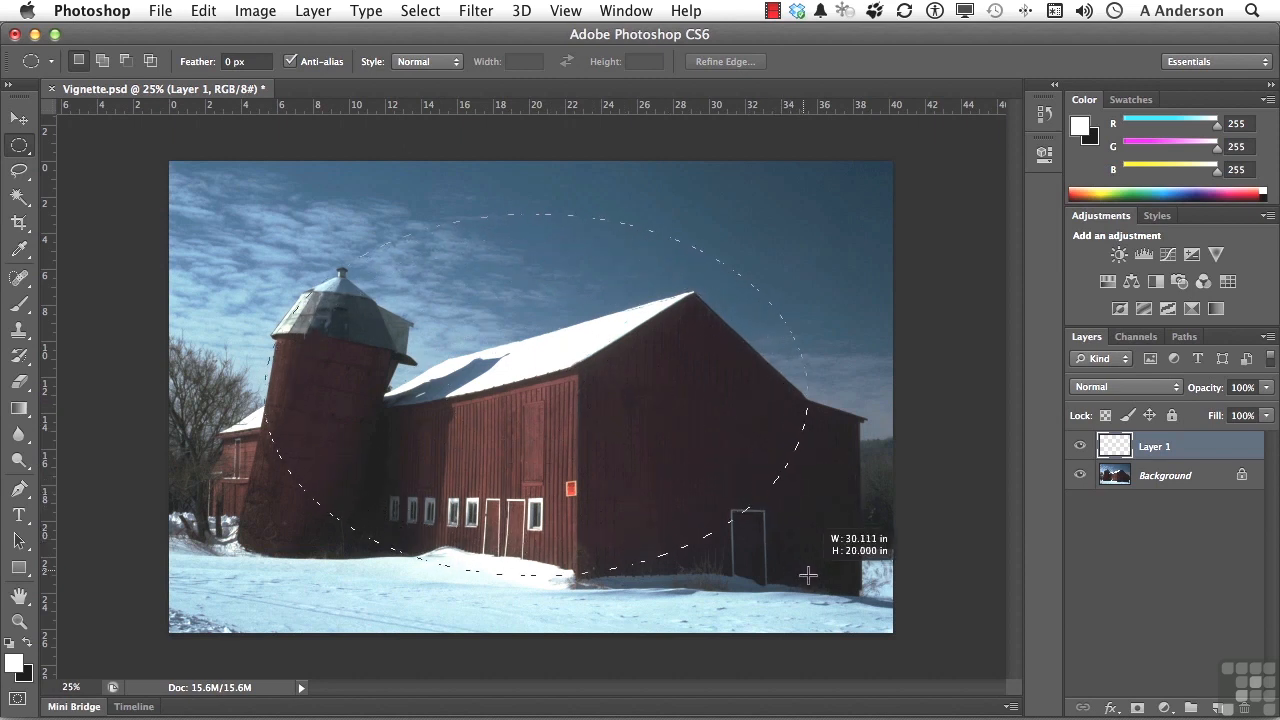
pyautogui.moveTo(808, 576); pyautogui.dragTo(828, 578)
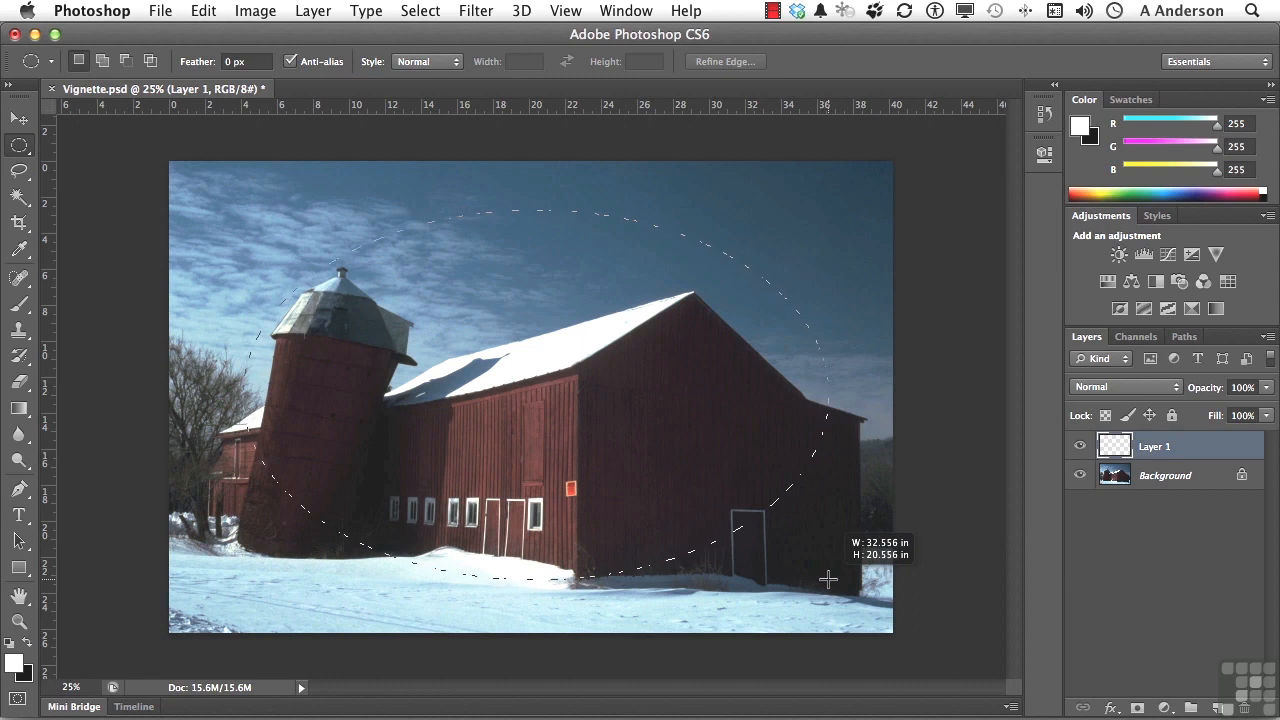
pyautogui.moveTo(828, 578); pyautogui.dragTo(828, 588)
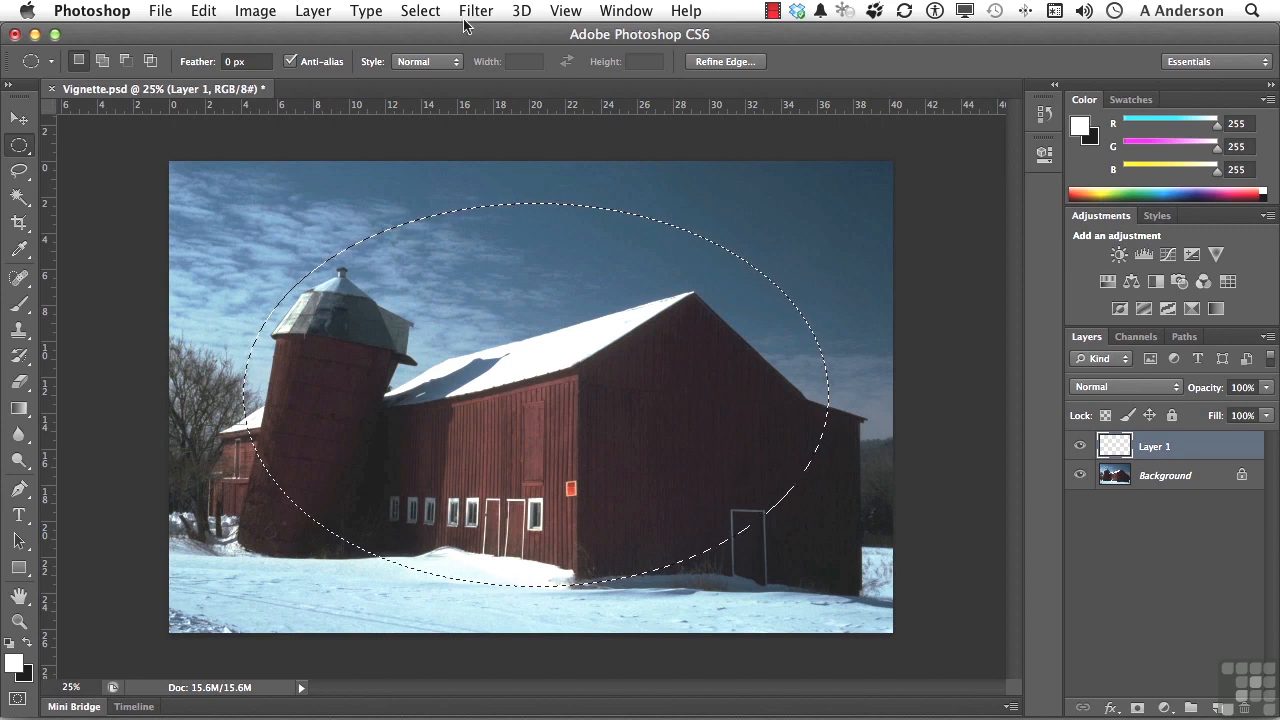
# Invert the oval selection with Select > Inverse.
pyautogui.click(420, 12)
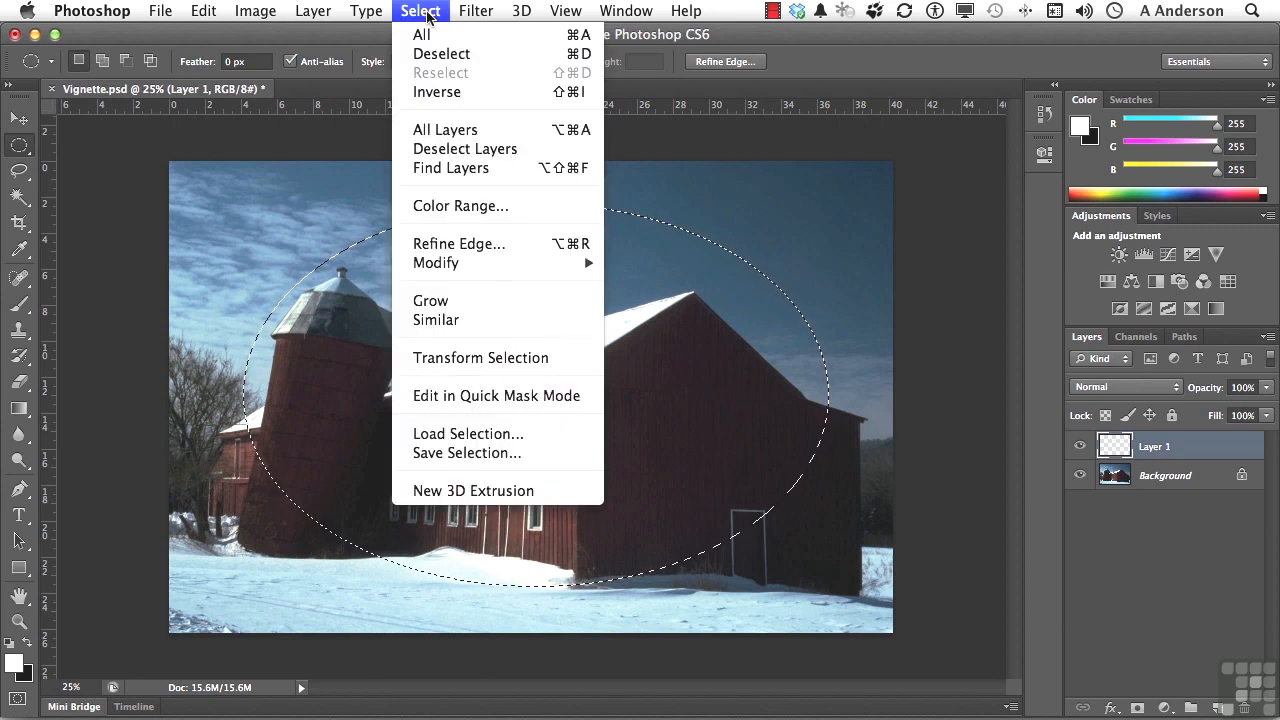
pyautogui.moveTo(436, 92)
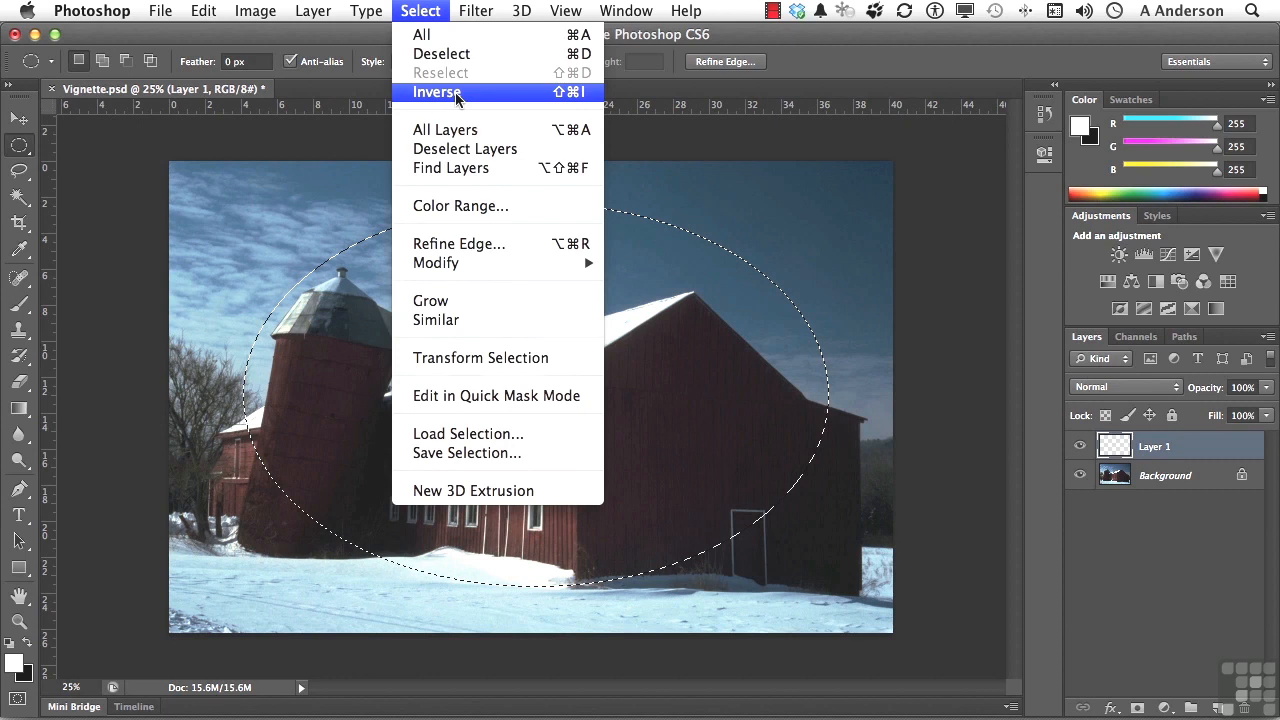
pyautogui.click(436, 92)
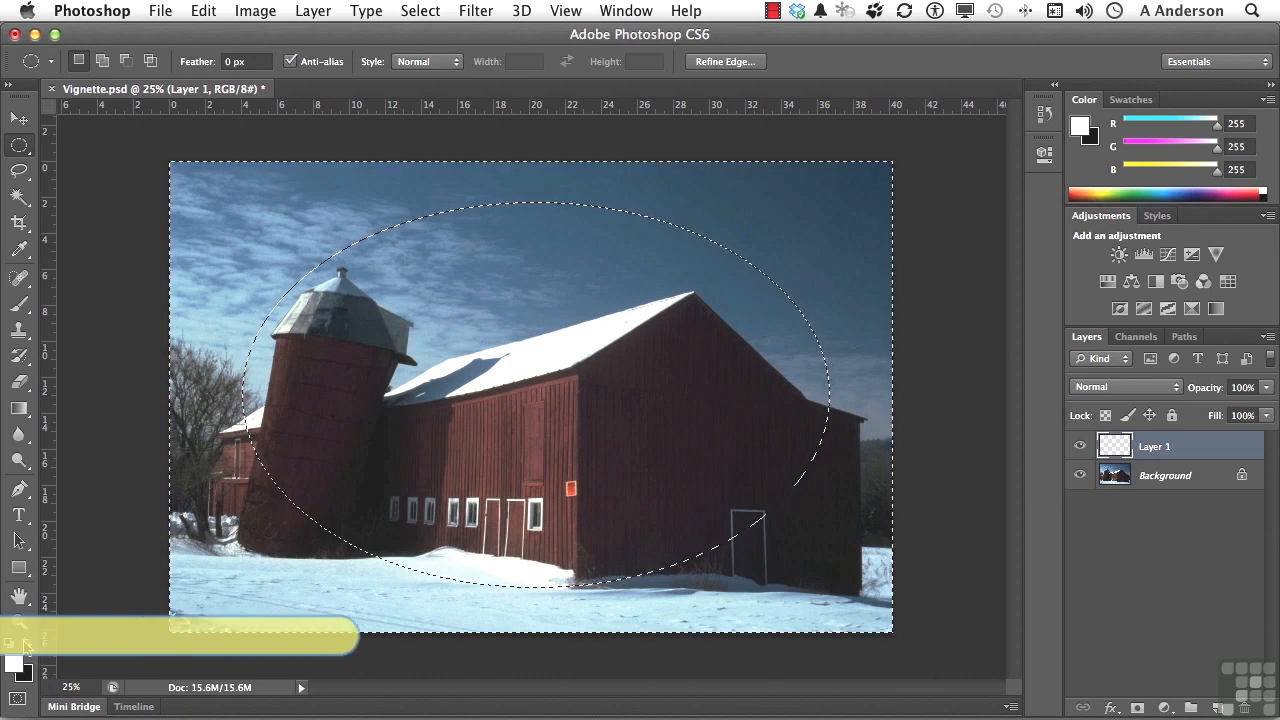
# Reset colours to default and swap them so white is the foreground colour.
pyautogui.press('d')
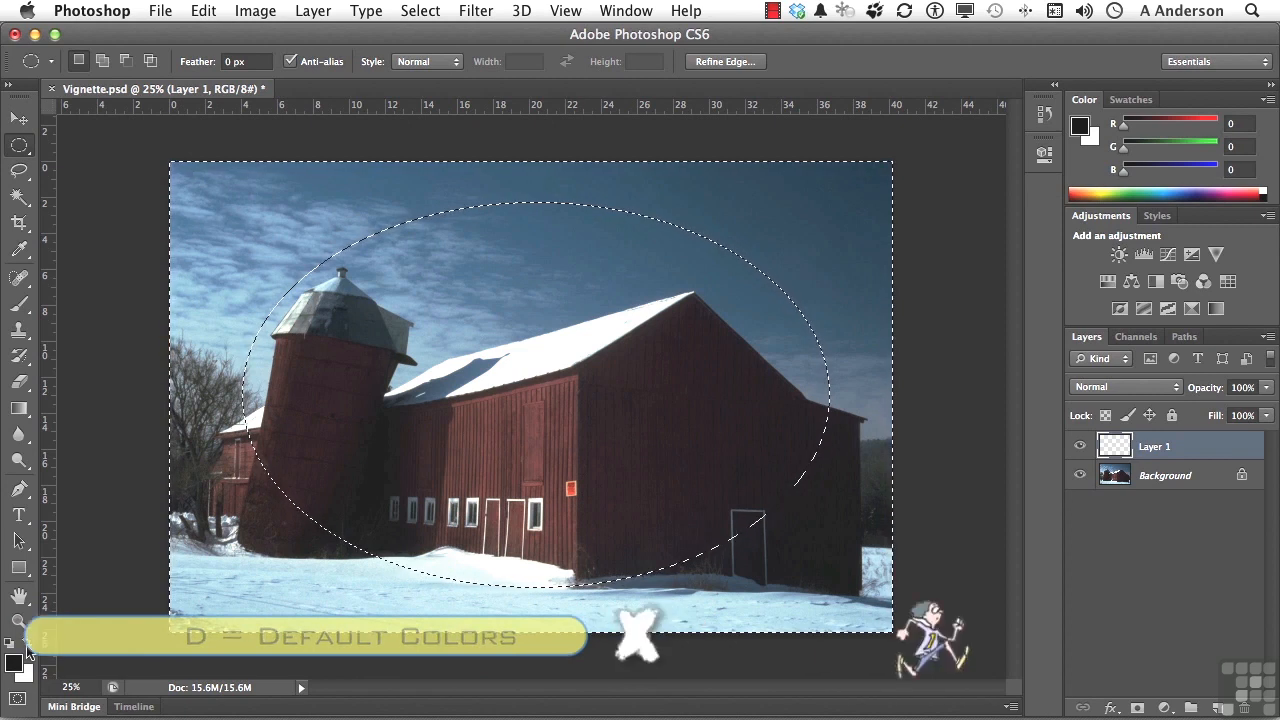
pyautogui.press('d')
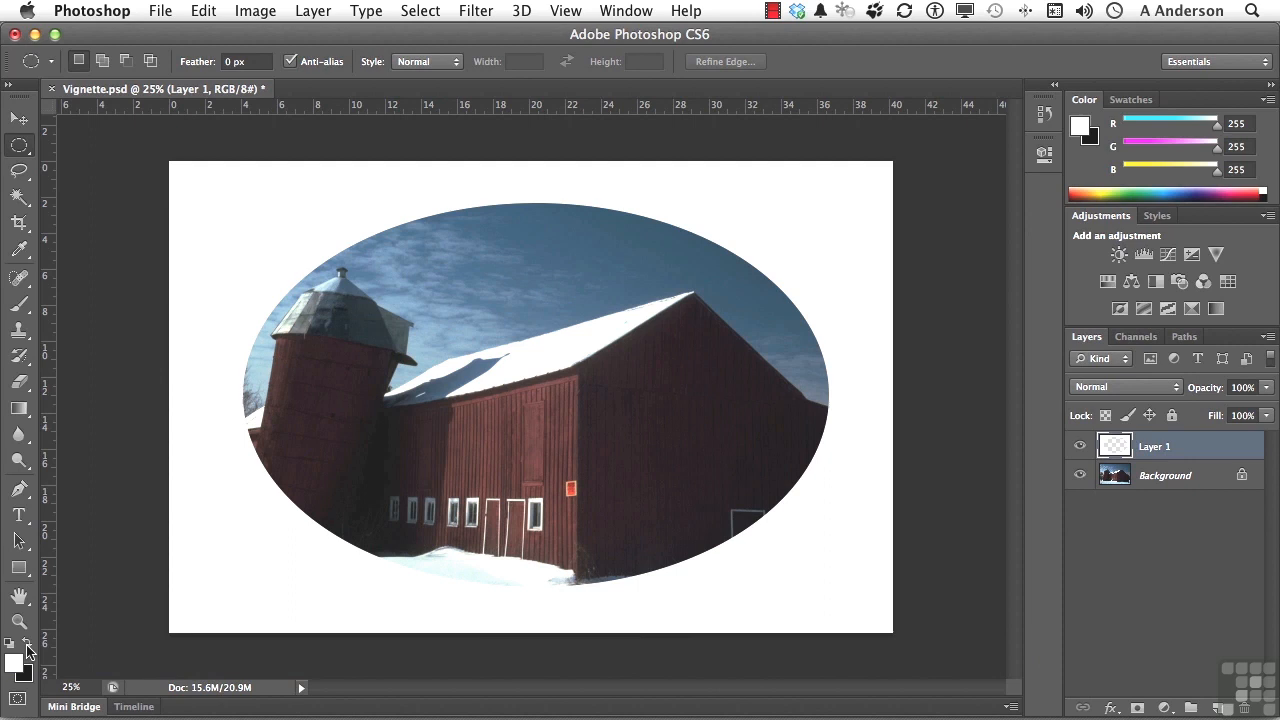
pyautogui.moveTo(108, 668)
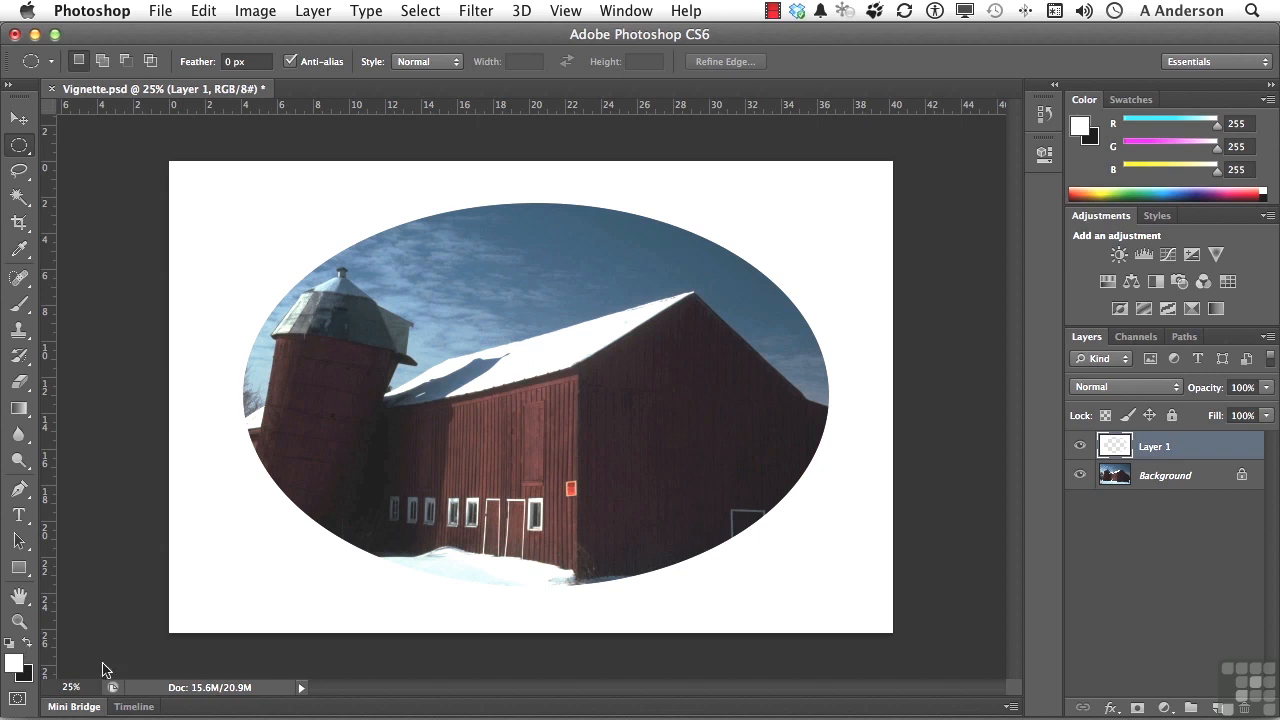
pyautogui.moveTo(1148, 456)
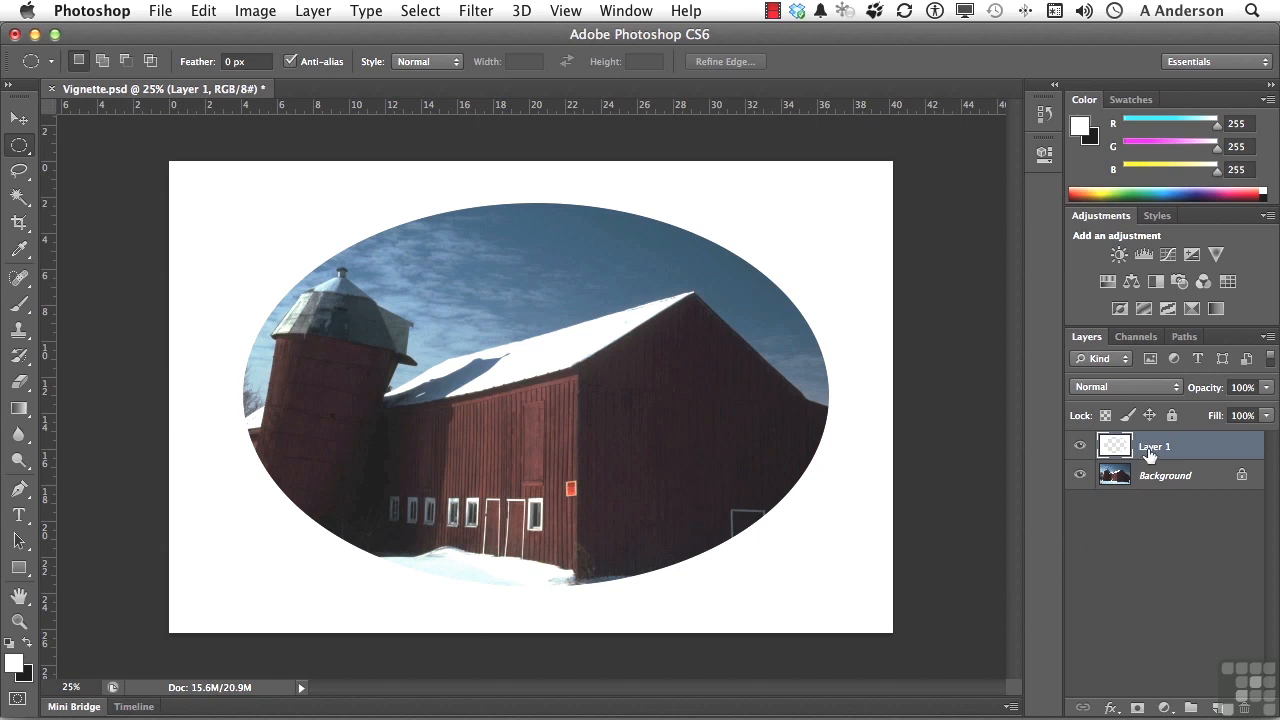
# Apply a Gaussian Blur of about 108.9 pixels to Layer 1 to feather the oval.
pyautogui.click(476, 12)
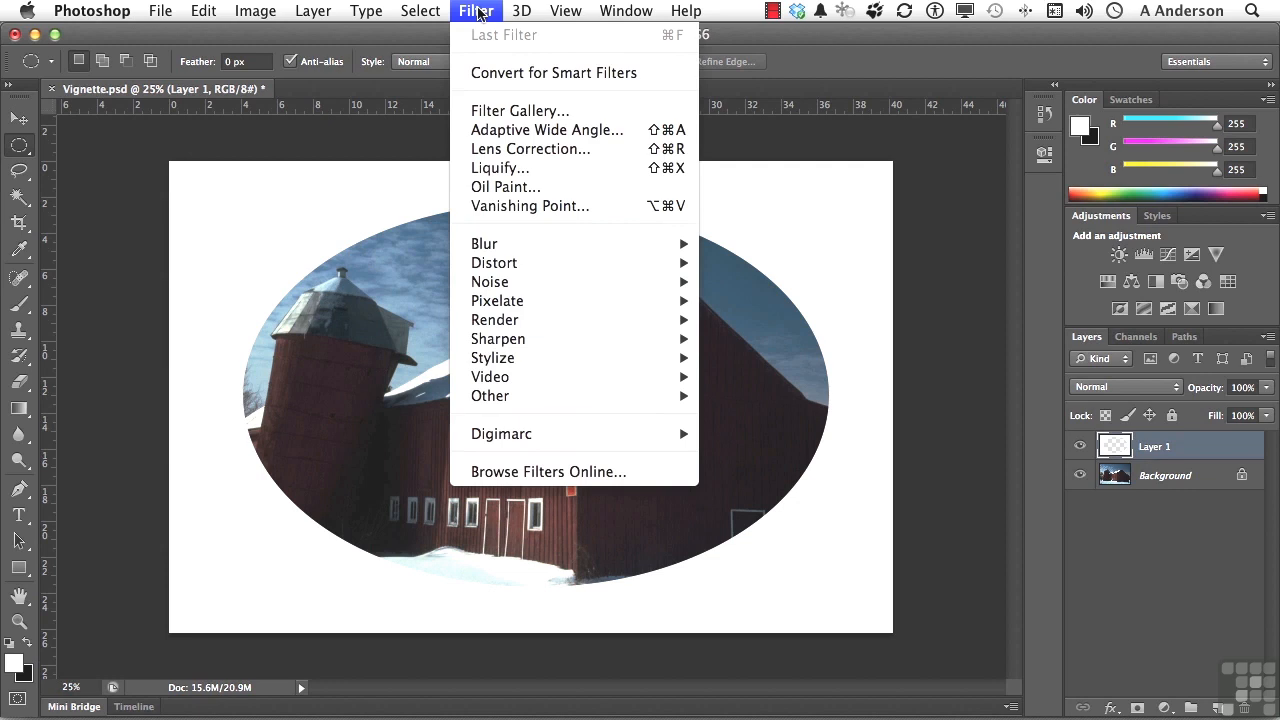
pyautogui.moveTo(484, 244)
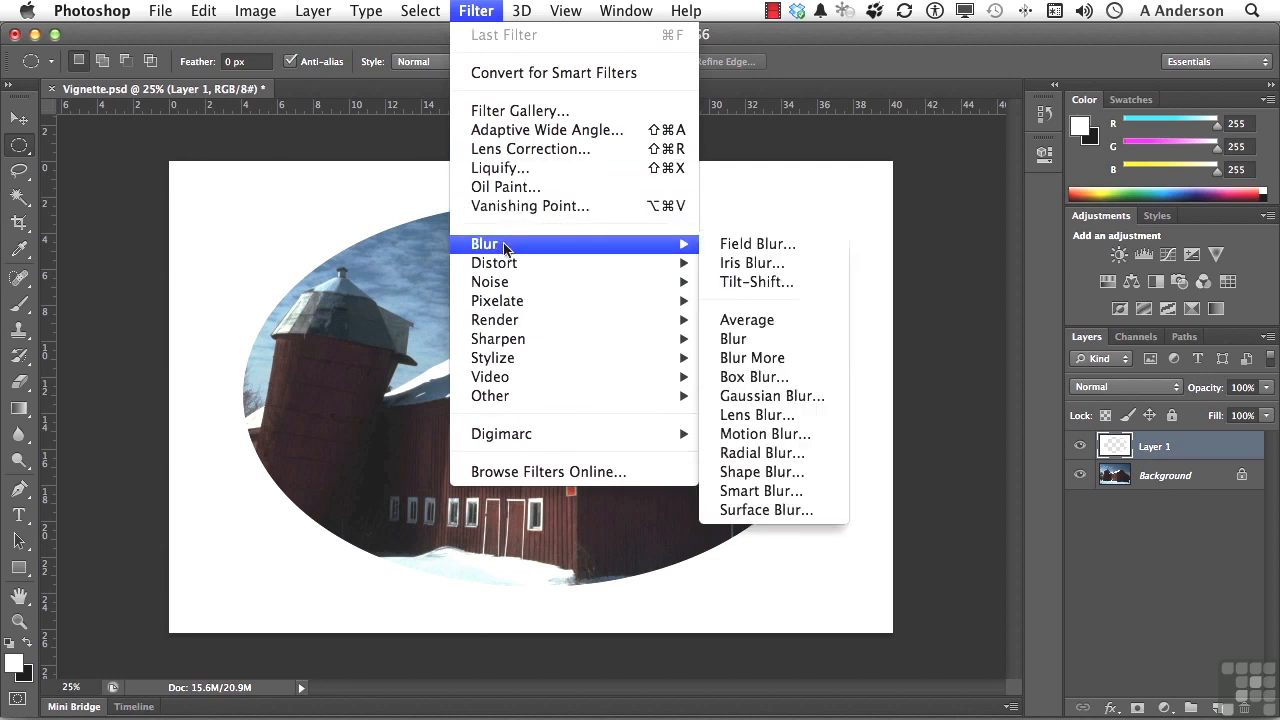
pyautogui.moveTo(772, 396)
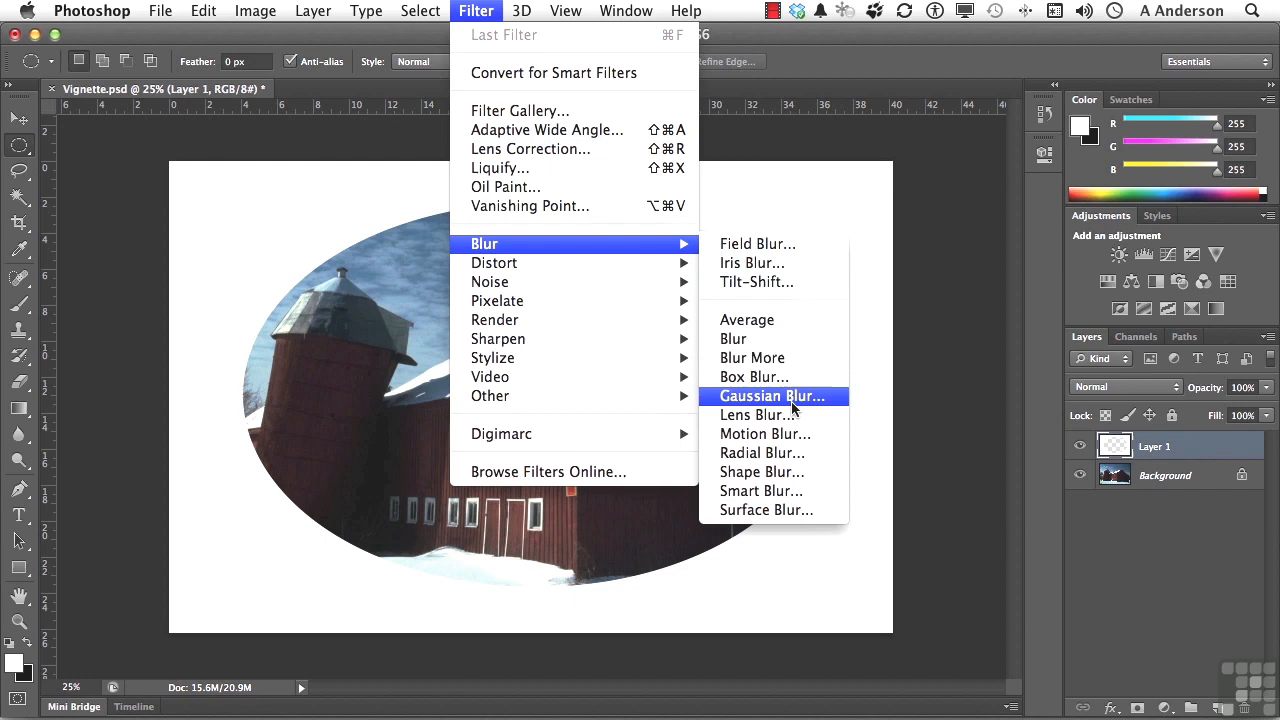
pyautogui.click(772, 396)
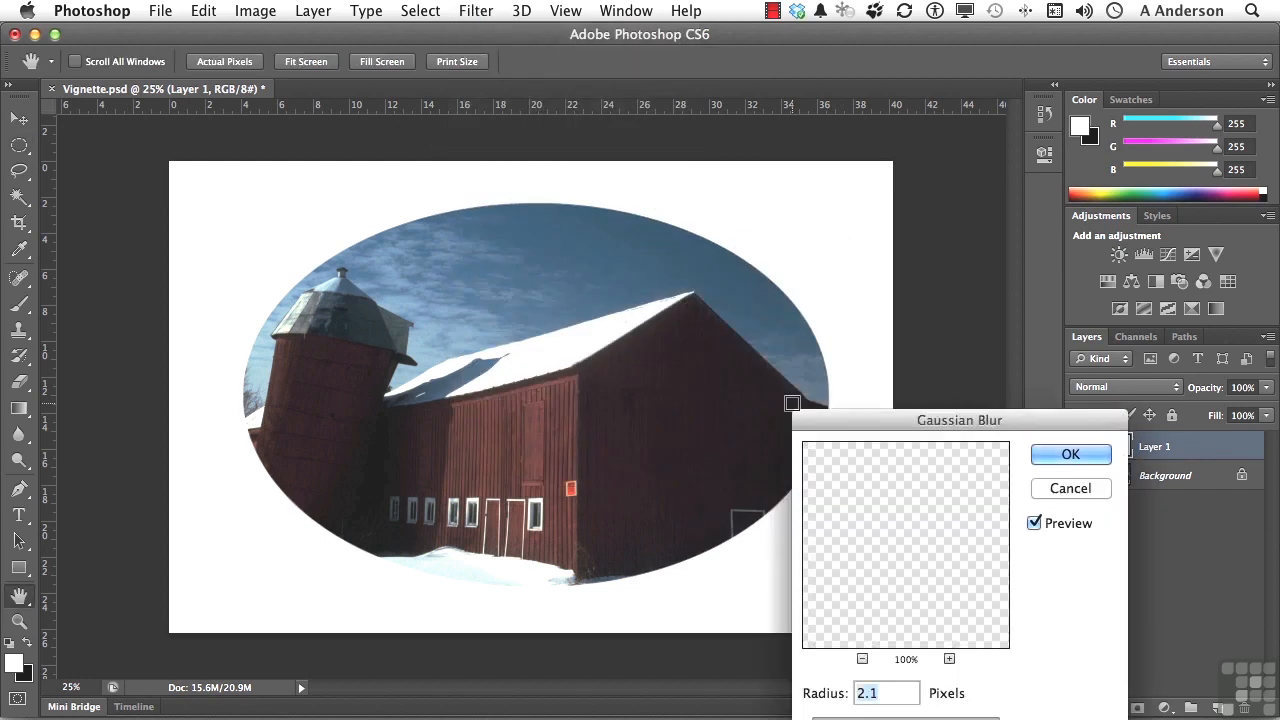
pyautogui.moveTo(960, 420); pyautogui.dragTo(1010, 118)
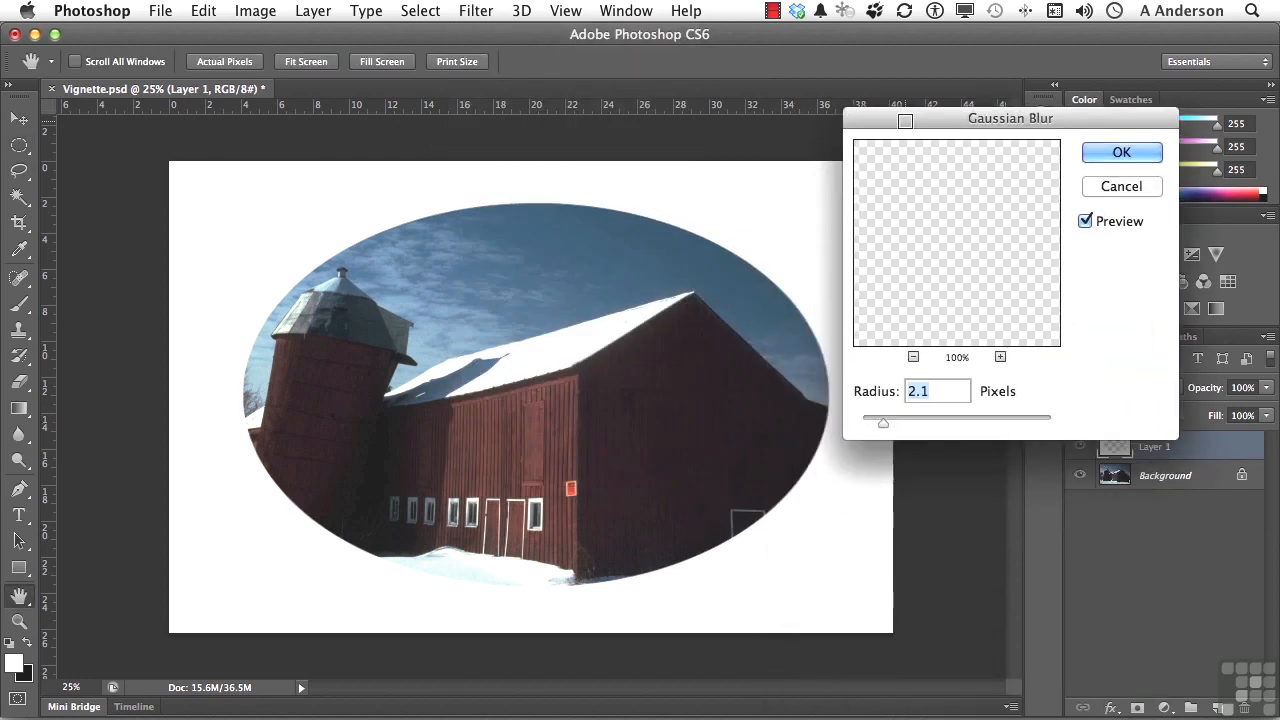
pyautogui.moveTo(882, 424); pyautogui.dragTo(904, 424)
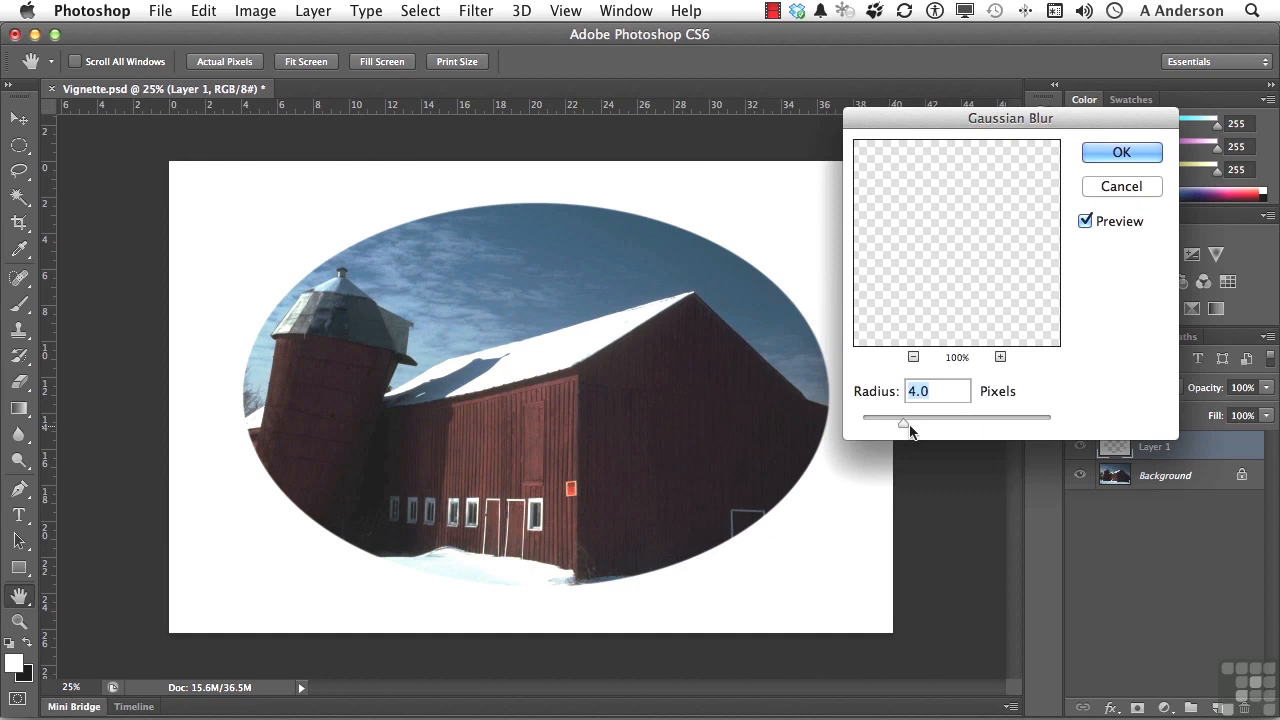
pyautogui.moveTo(904, 424); pyautogui.dragTo(960, 424)
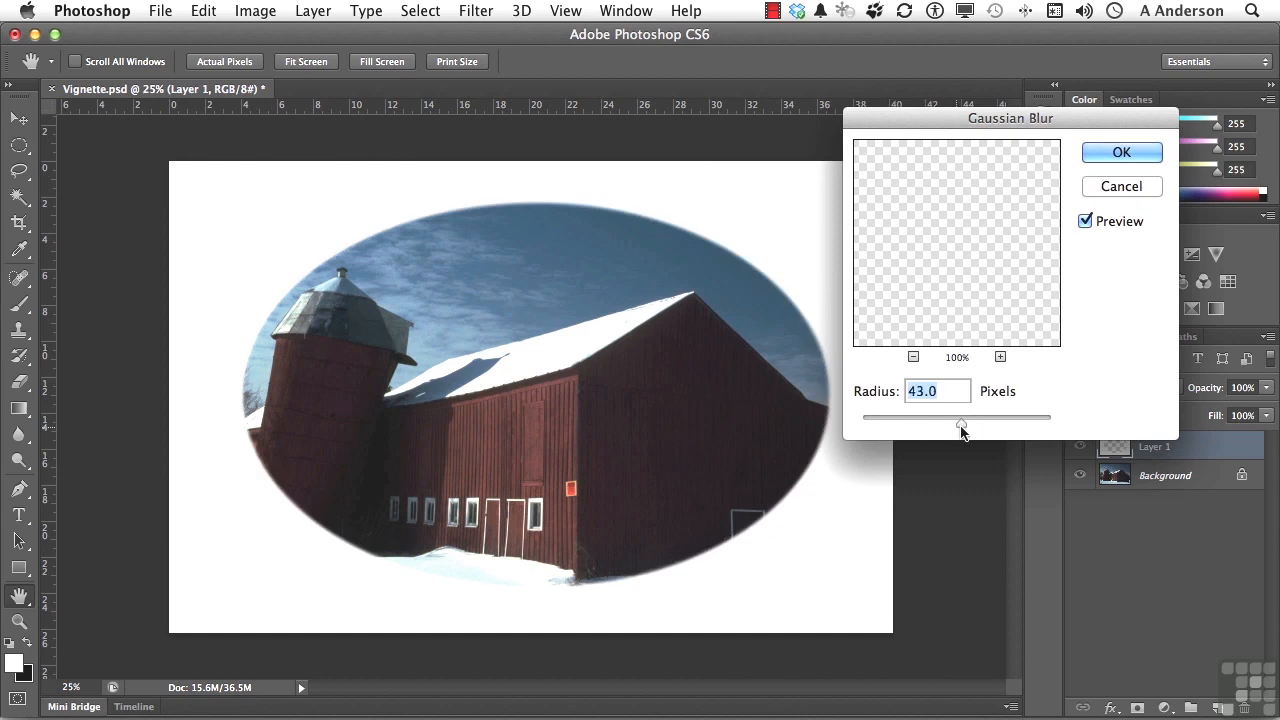
pyautogui.moveTo(960, 428); pyautogui.dragTo(984, 428)
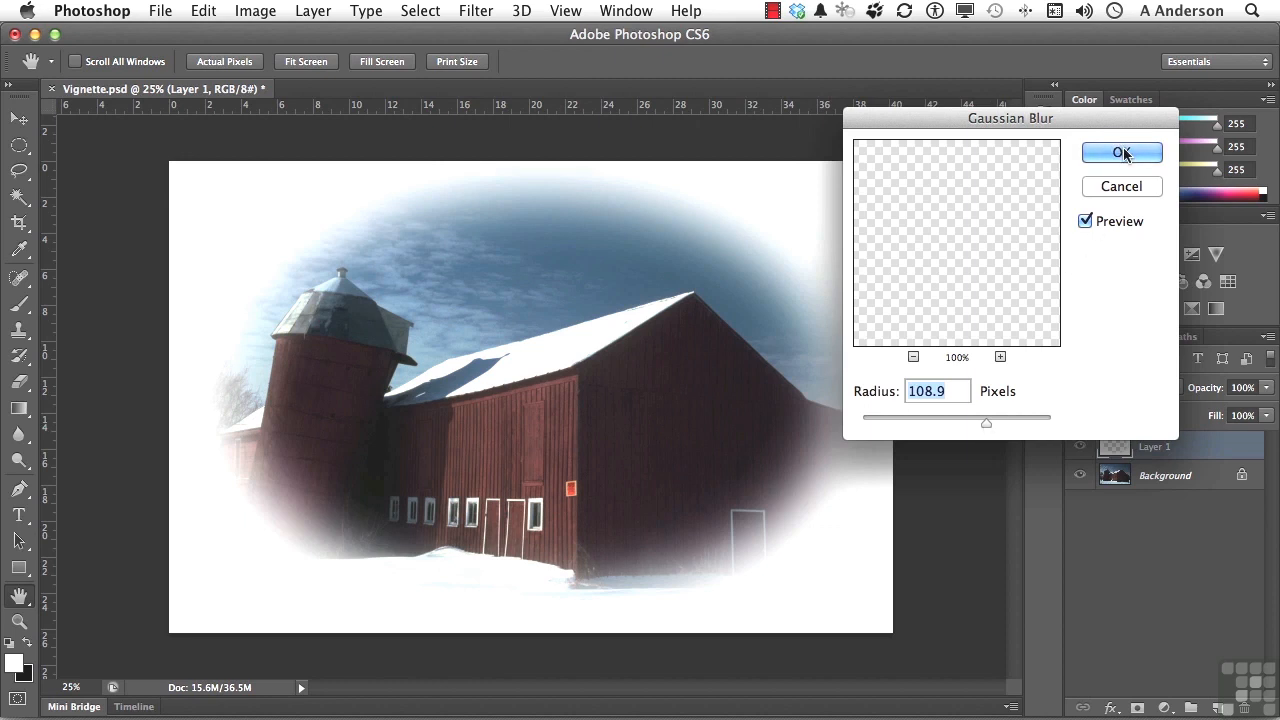
pyautogui.click(1120, 152)
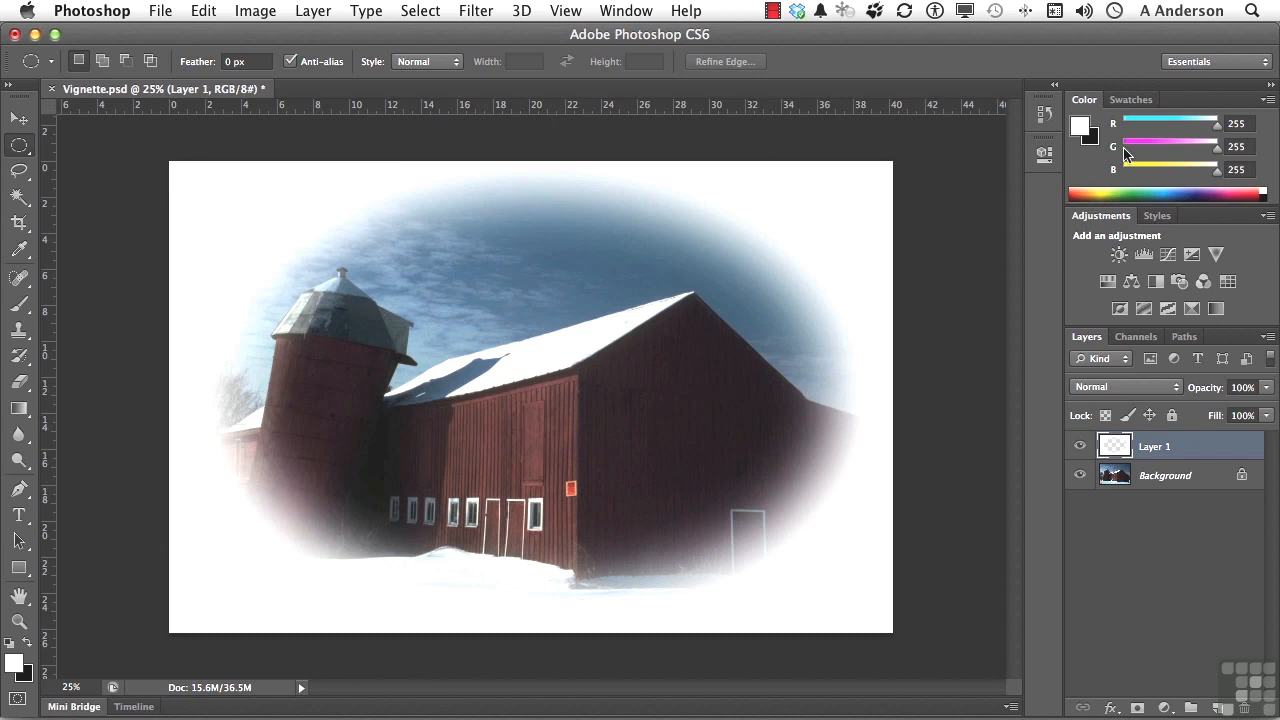
pyautogui.moveTo(96, 108)
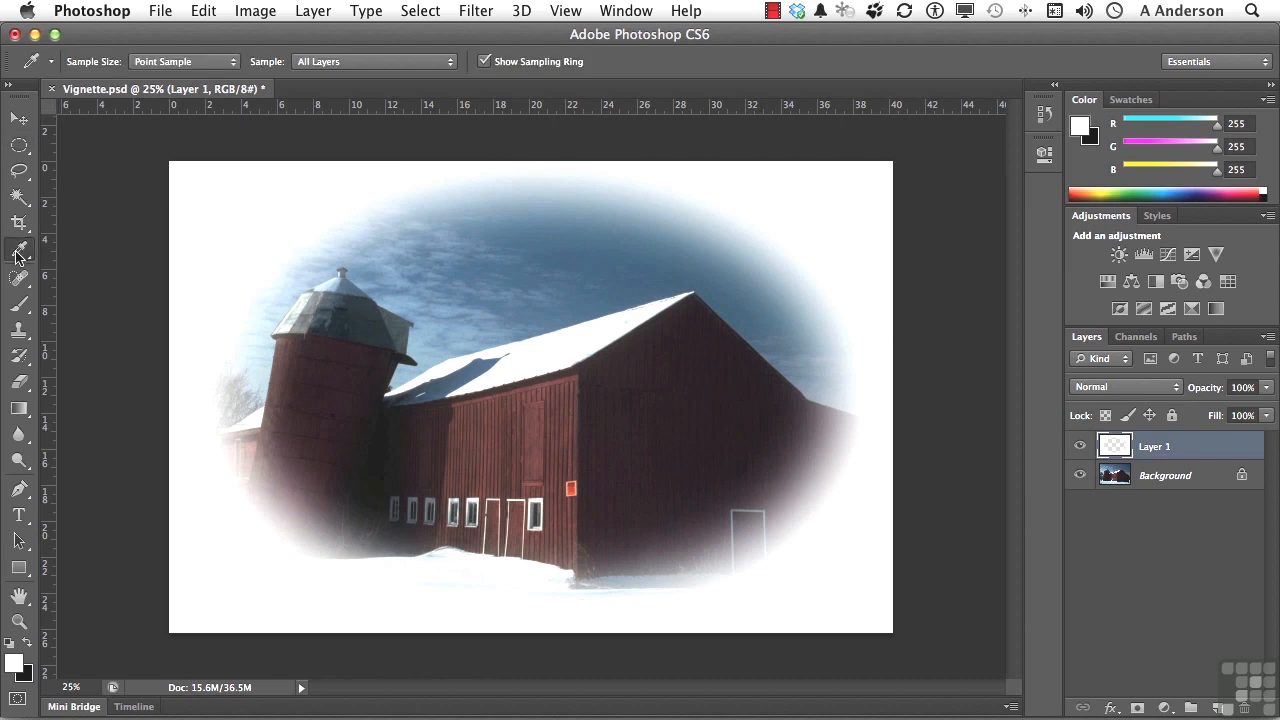
pyautogui.moveTo(490, 288)
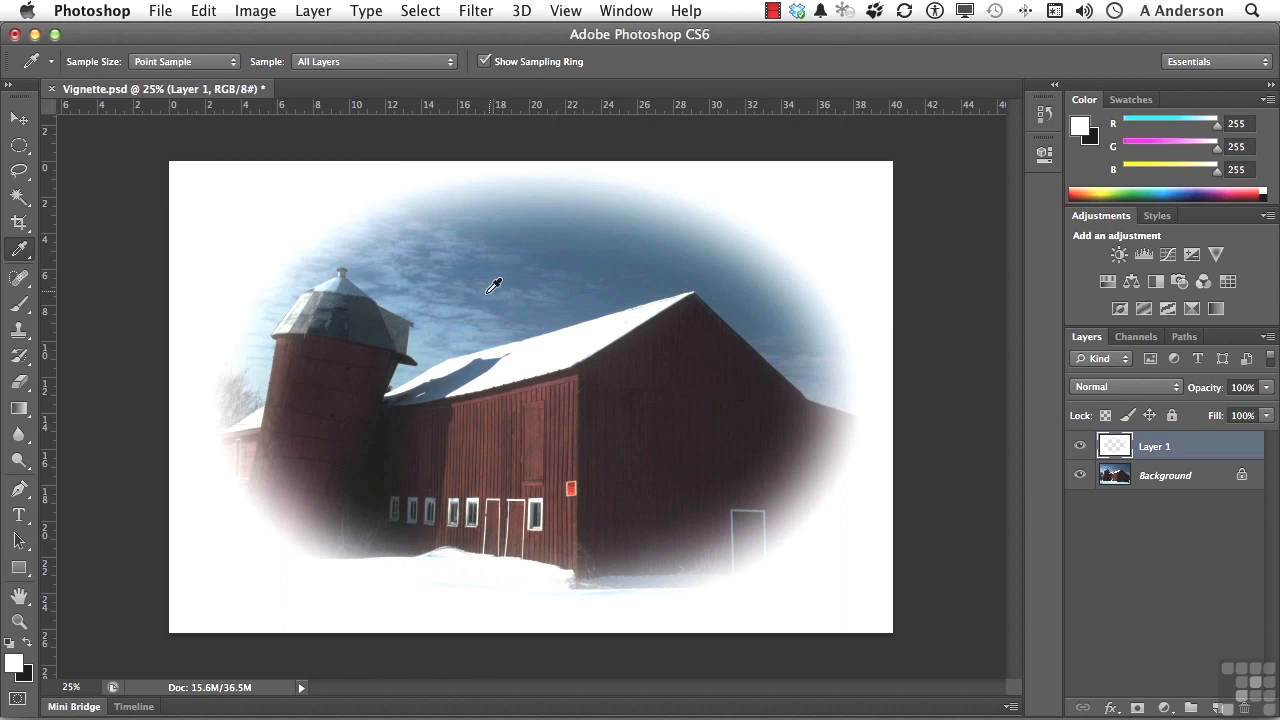
pyautogui.moveTo(504, 264)
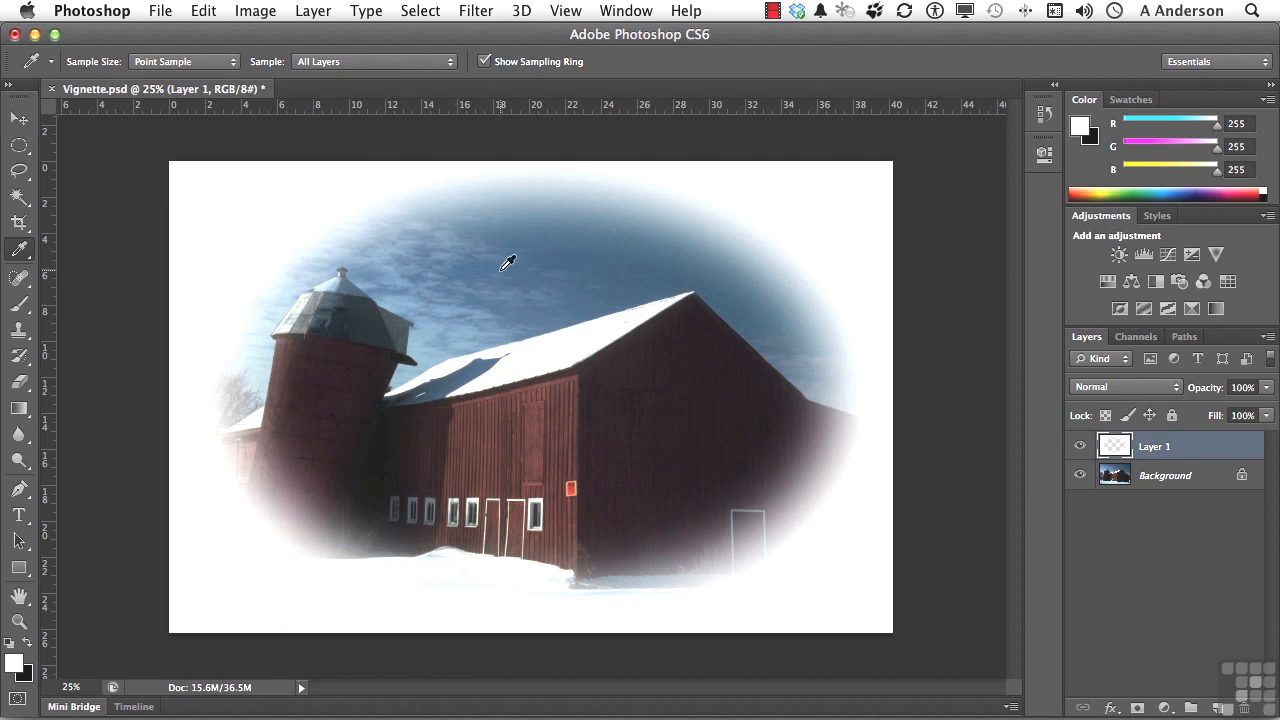
pyautogui.moveTo(568, 236)
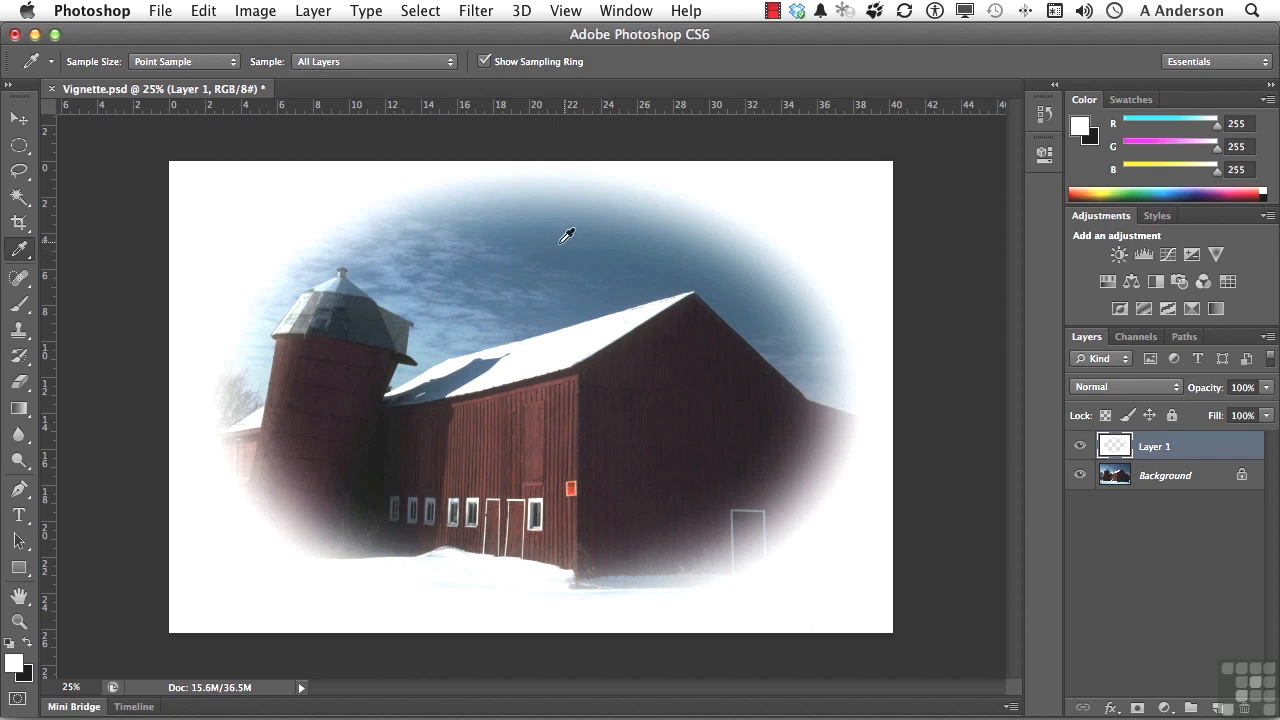
pyautogui.moveTo(558, 256)
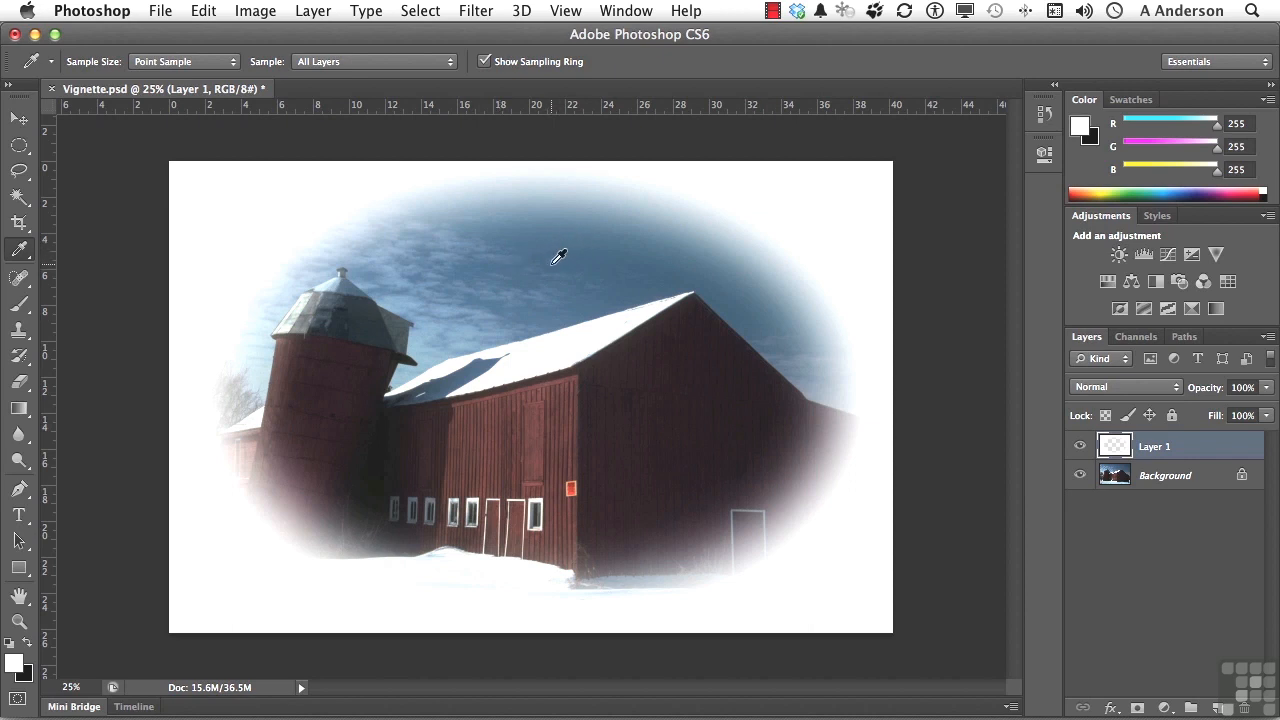
pyautogui.moveTo(508, 252)
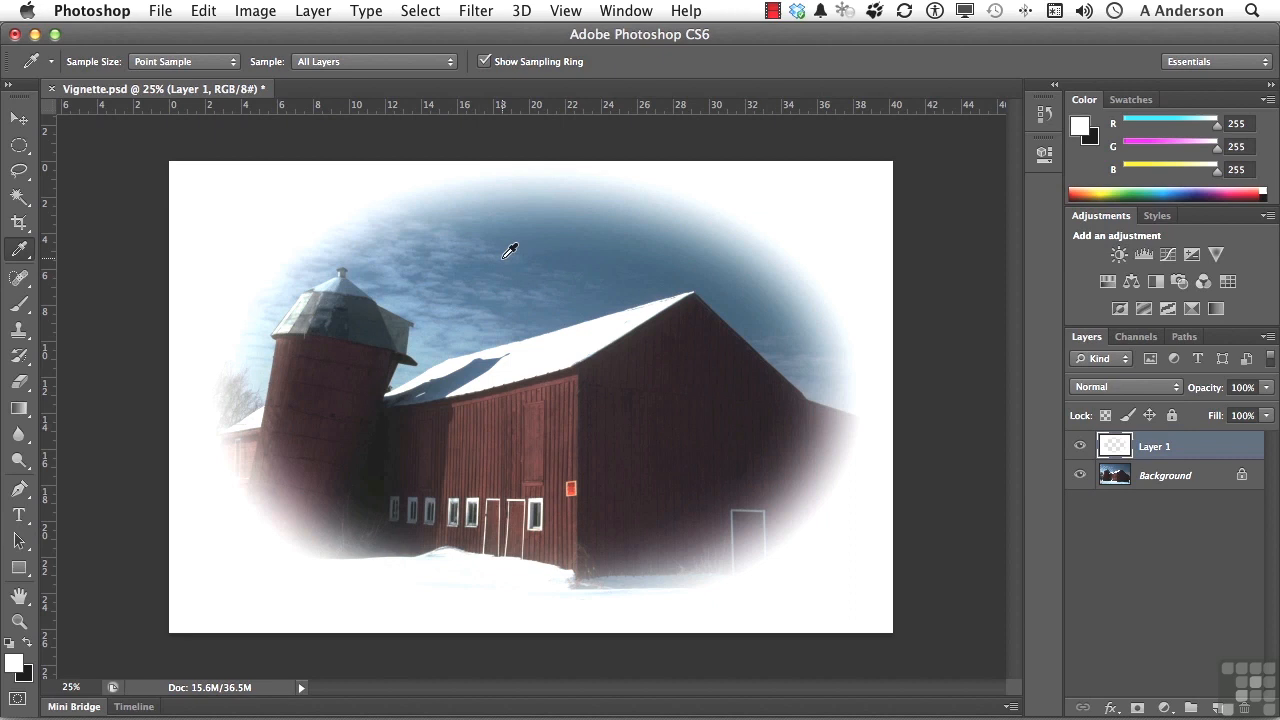
# Sample the sky blue as foreground colour and lock Layer 1's transparent pixels.
pyautogui.click(508, 252)
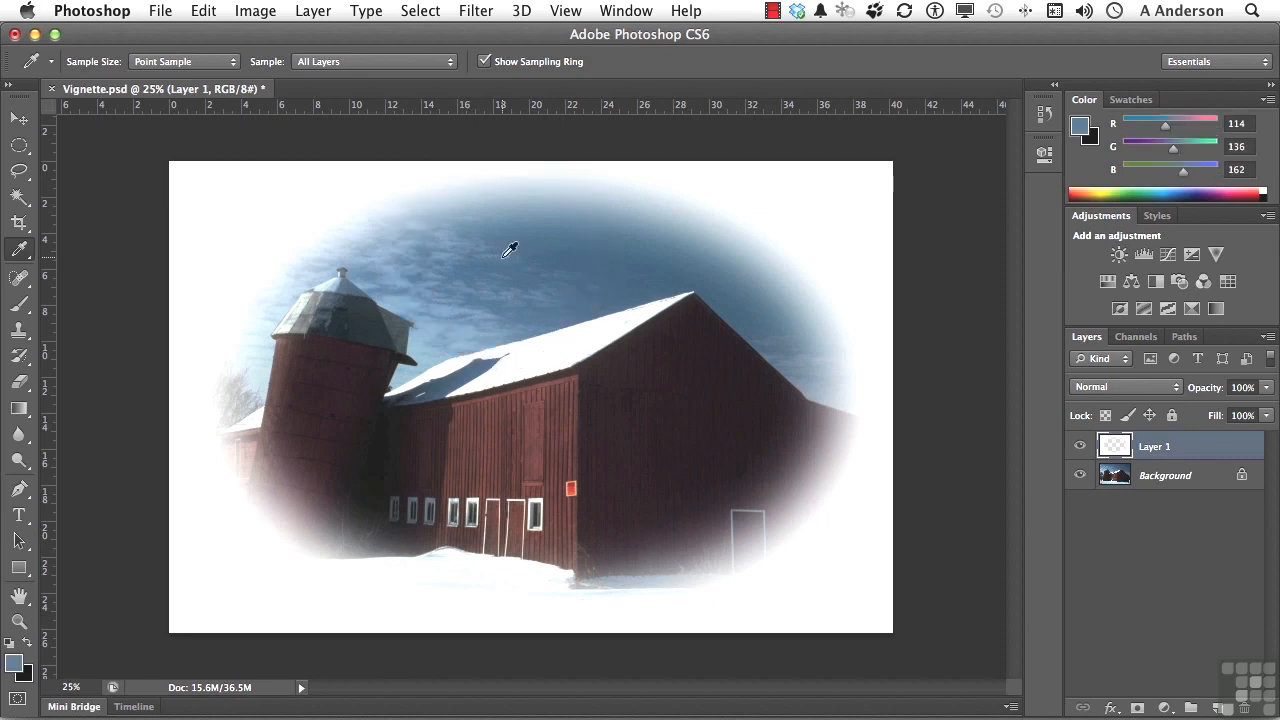
pyautogui.moveTo(30, 650)
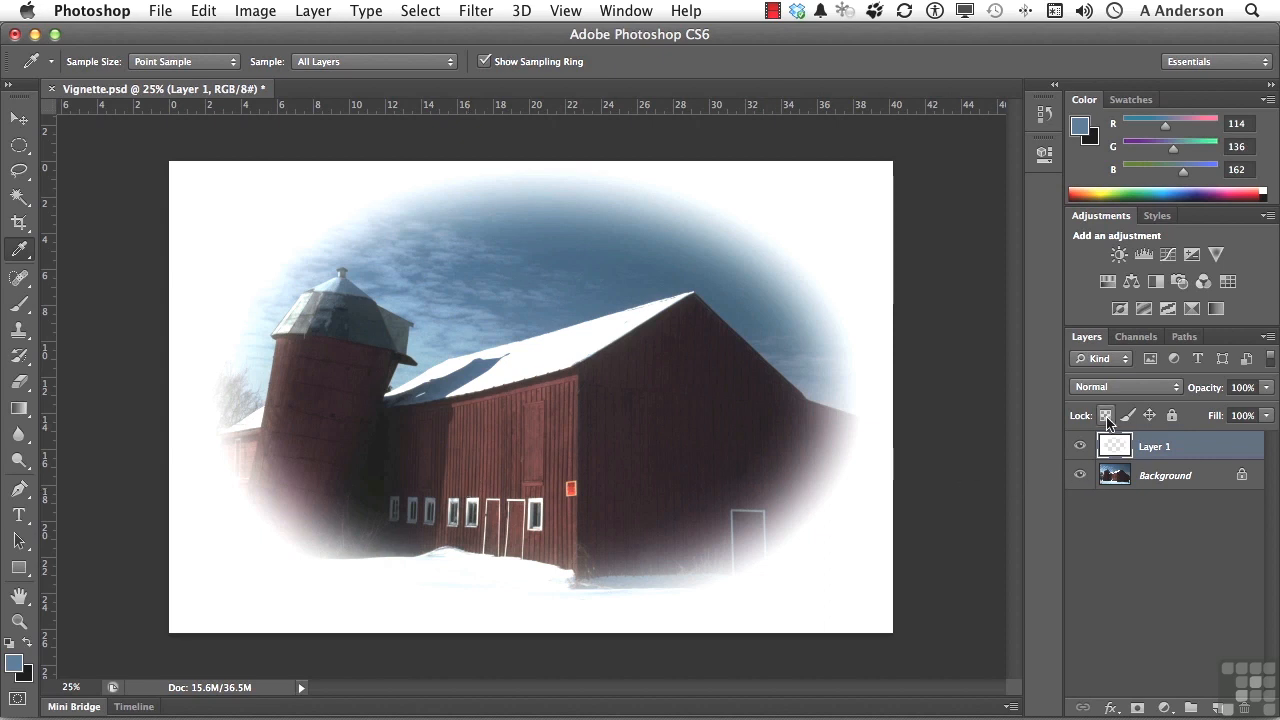
pyautogui.click(1106, 414)
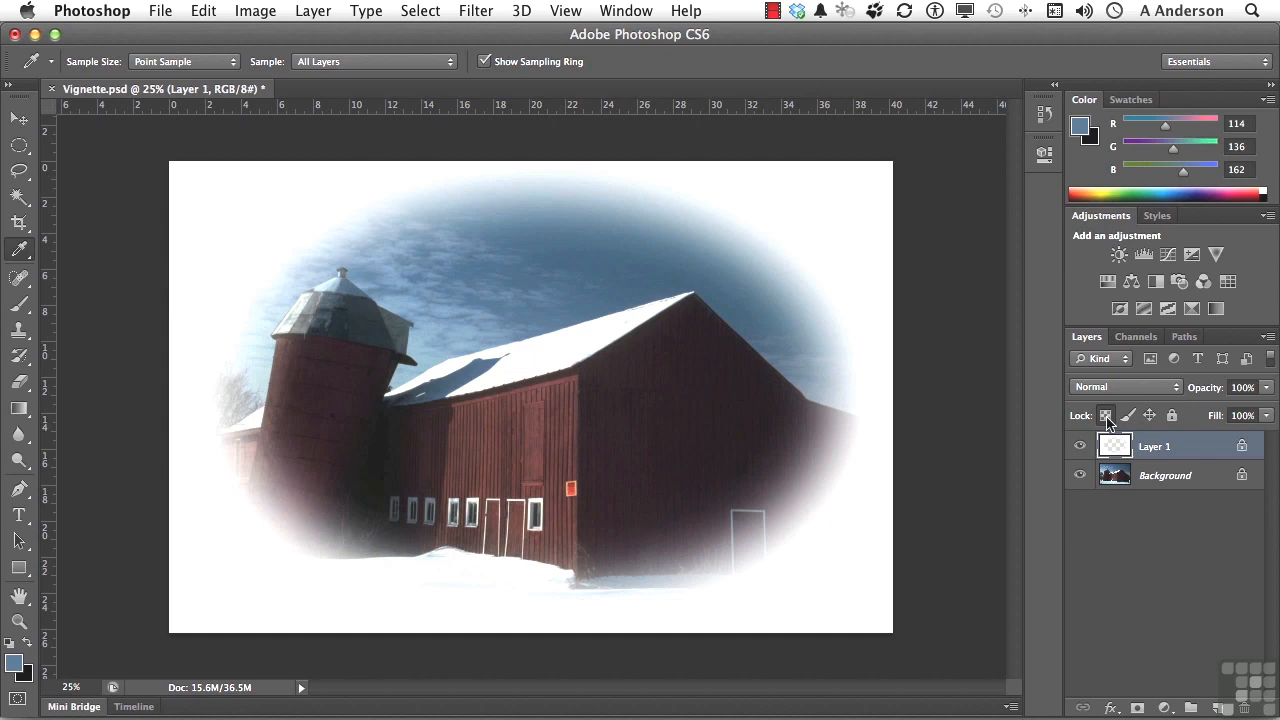